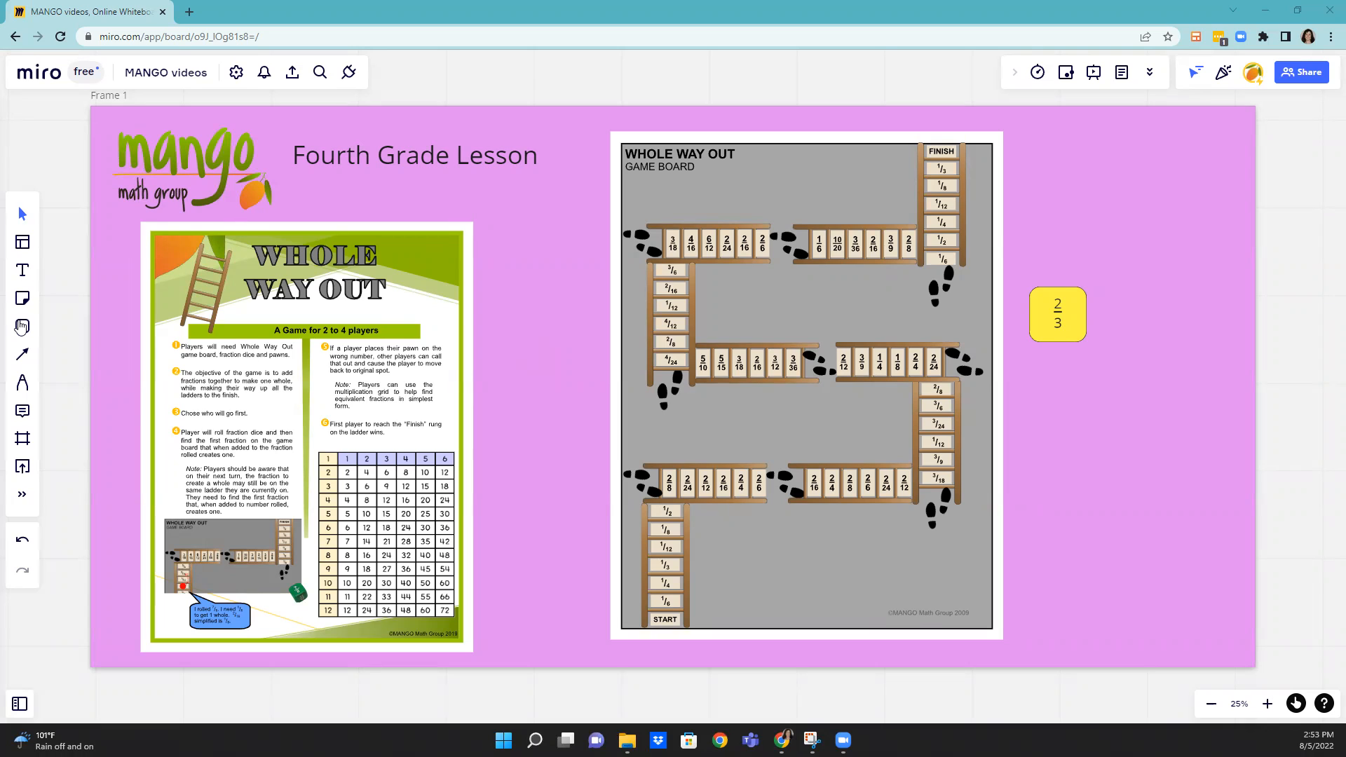
# - Place a yellow circle pawn on the START space of the game board
pyautogui.click(22, 326)
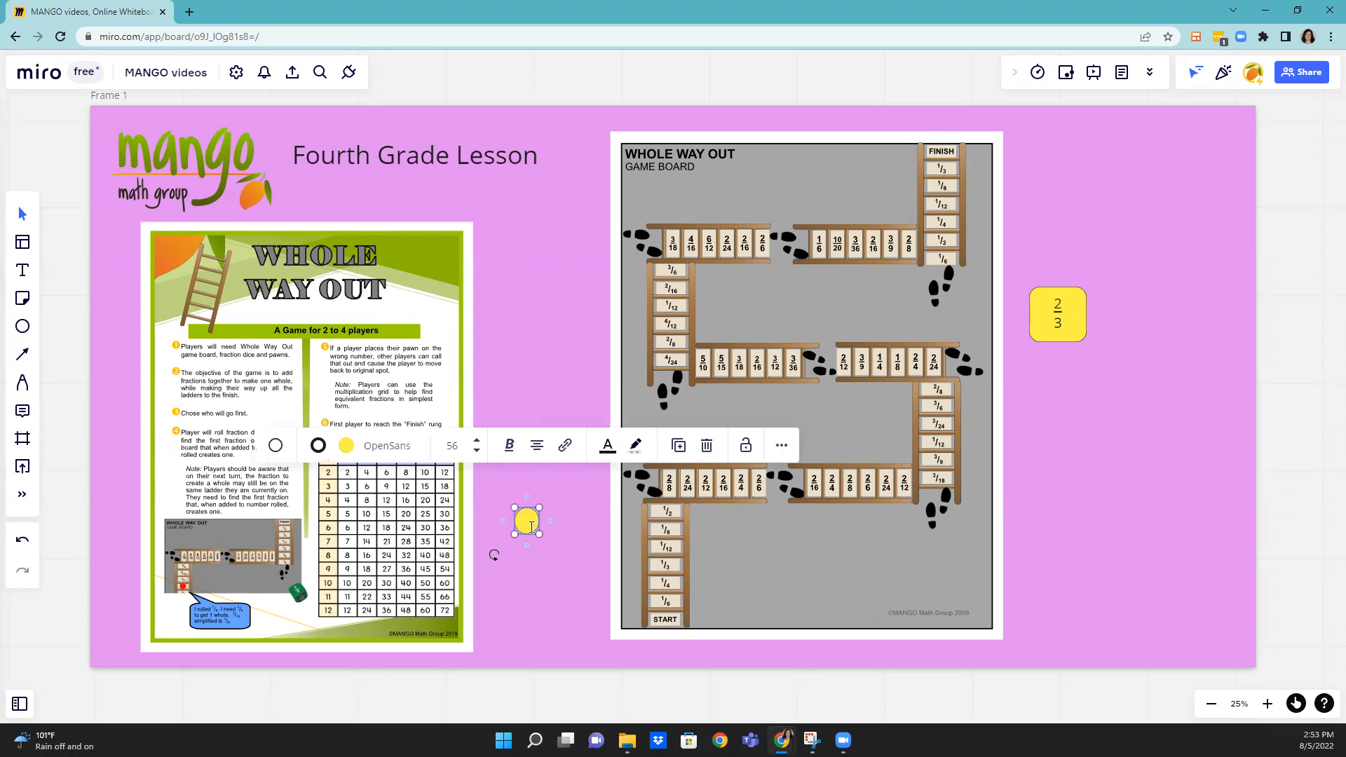
pyautogui.click(526, 522)
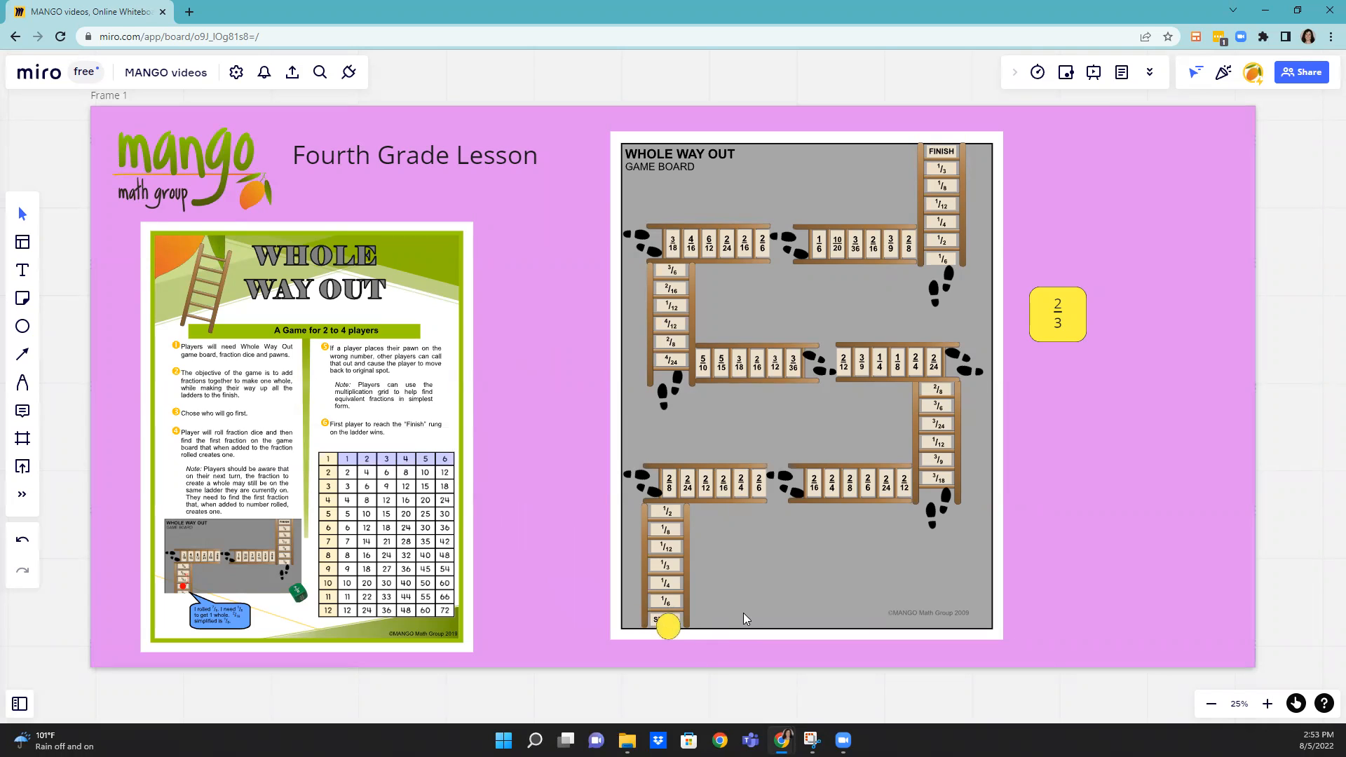
pyautogui.moveTo(1088, 314)
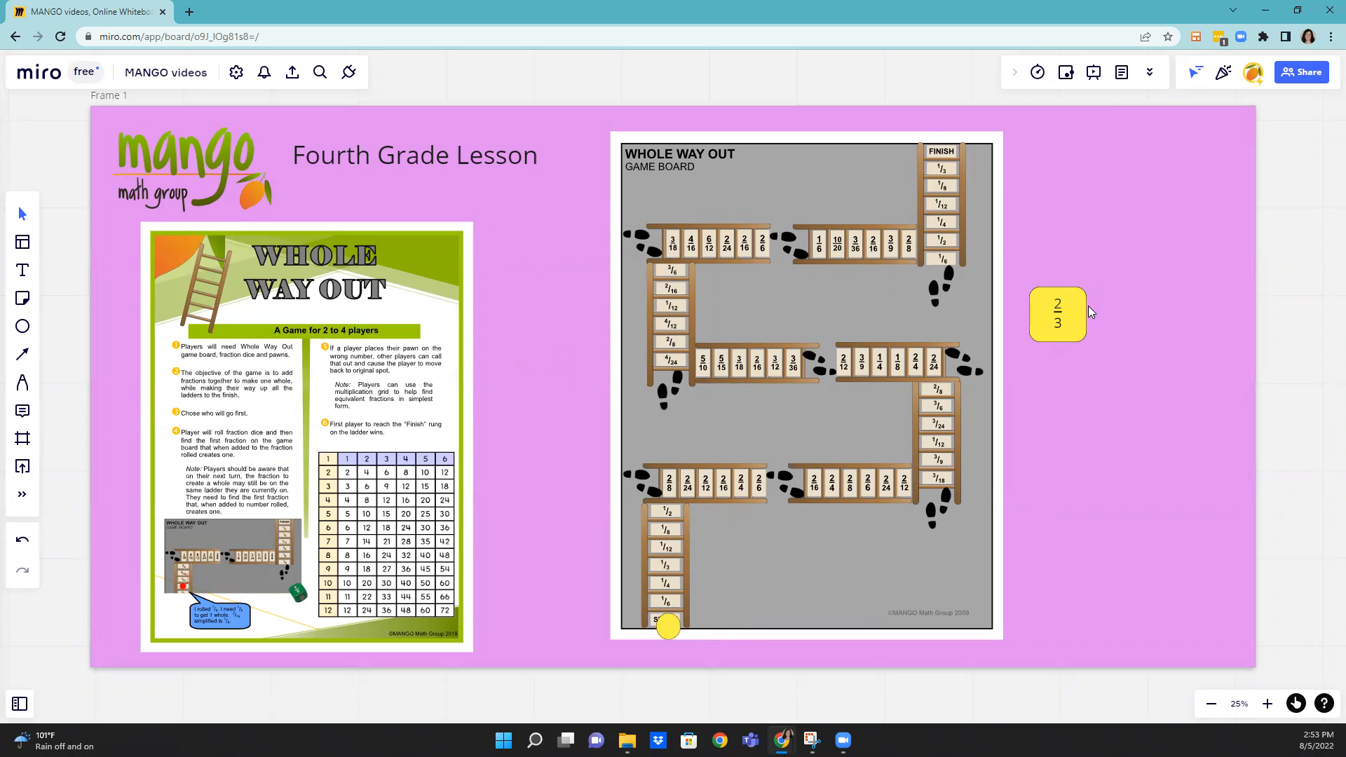
pyautogui.moveTo(1074, 330)
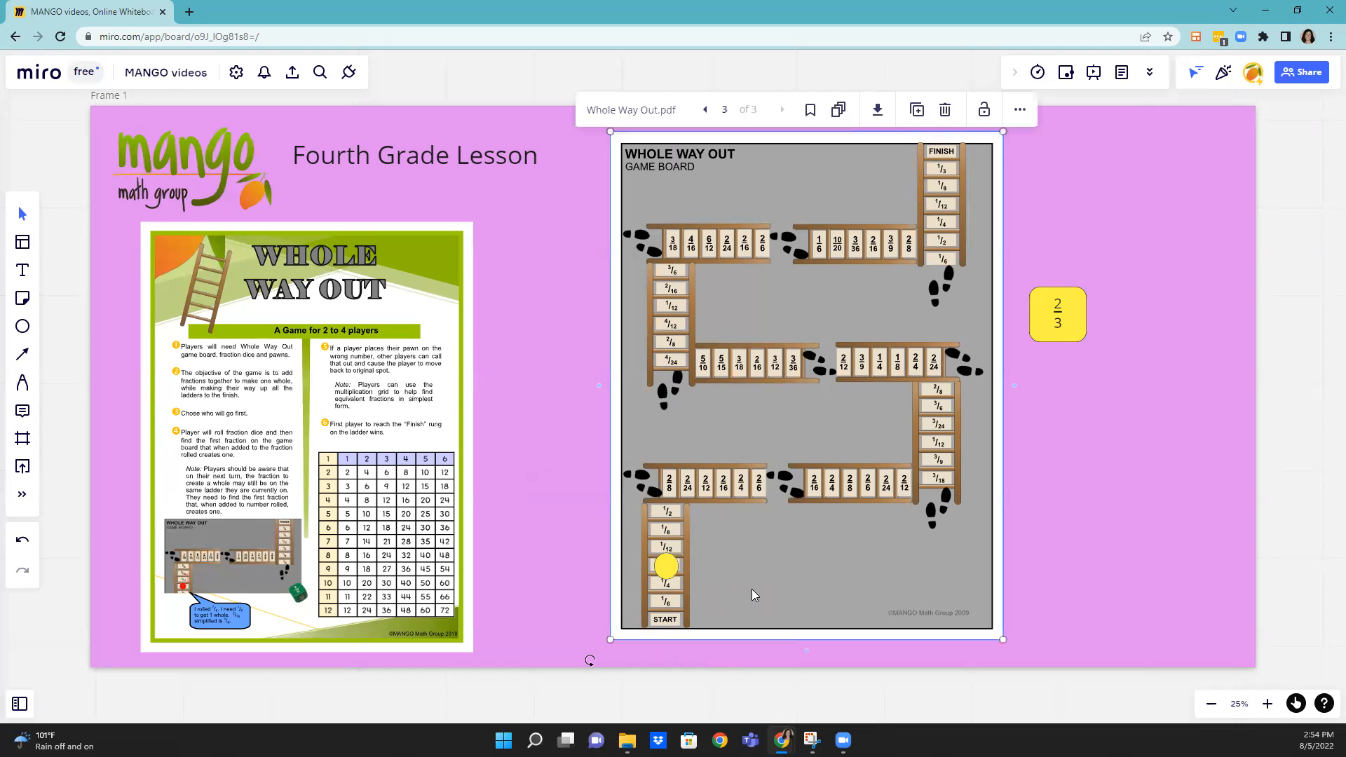
pyautogui.moveTo(1037, 324)
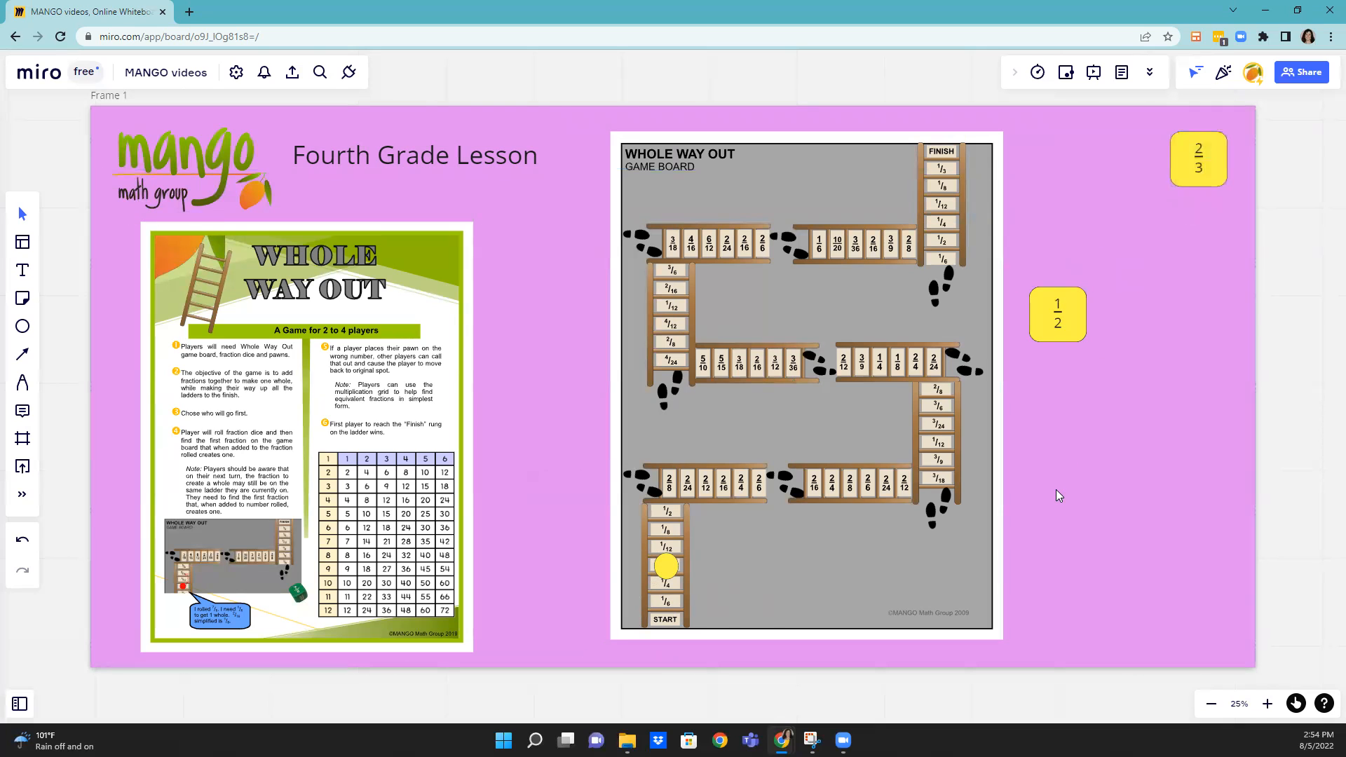
pyautogui.moveTo(714, 608)
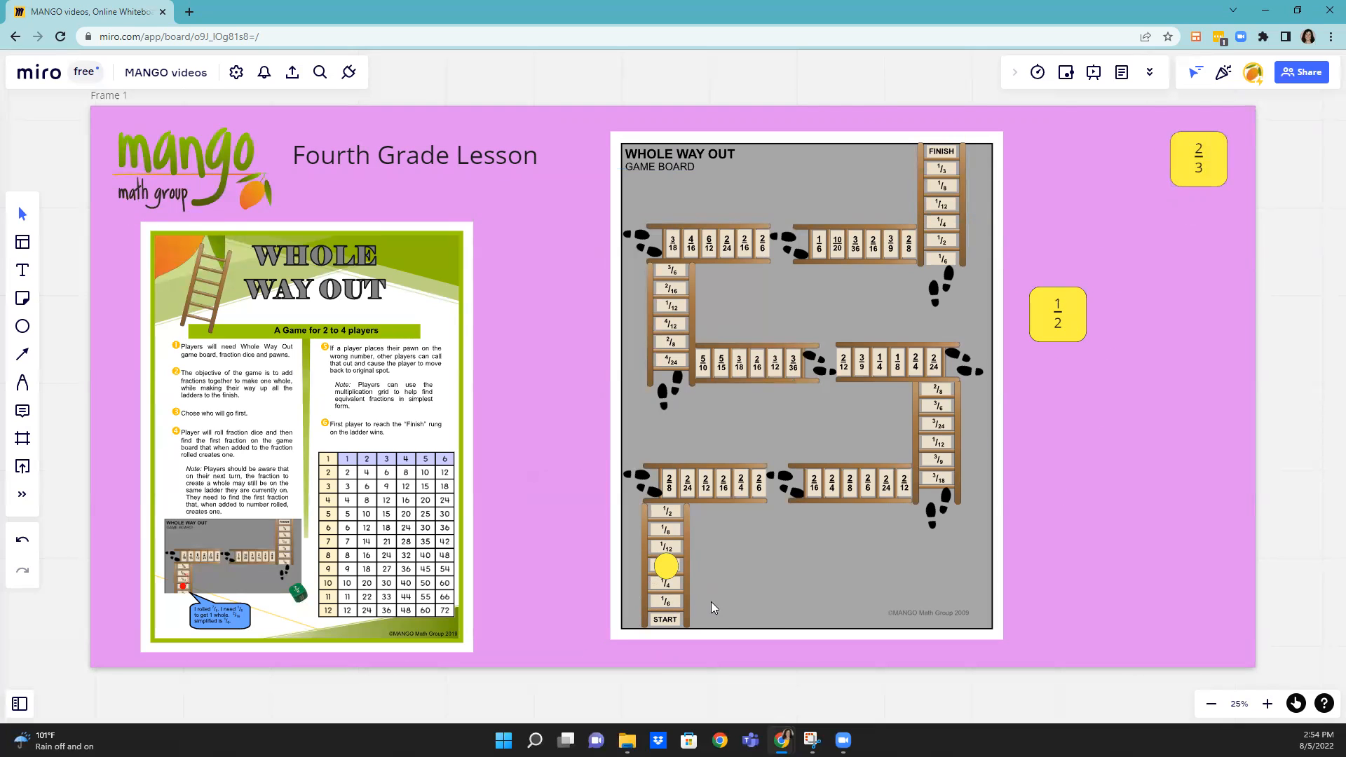
pyautogui.moveTo(671, 515)
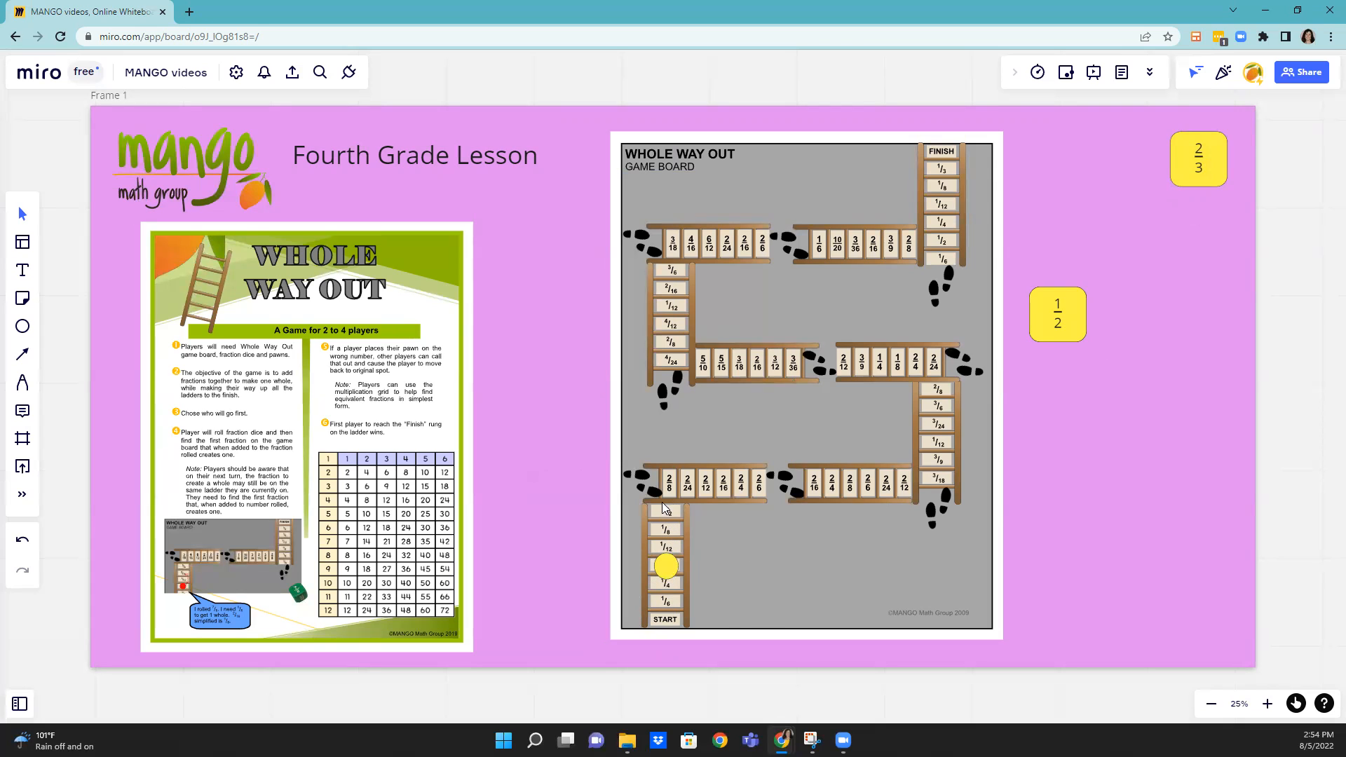
# - Move the yellow pawn to the top rung of the first ladder
pyautogui.moveTo(666, 567); pyautogui.dragTo(668, 524)
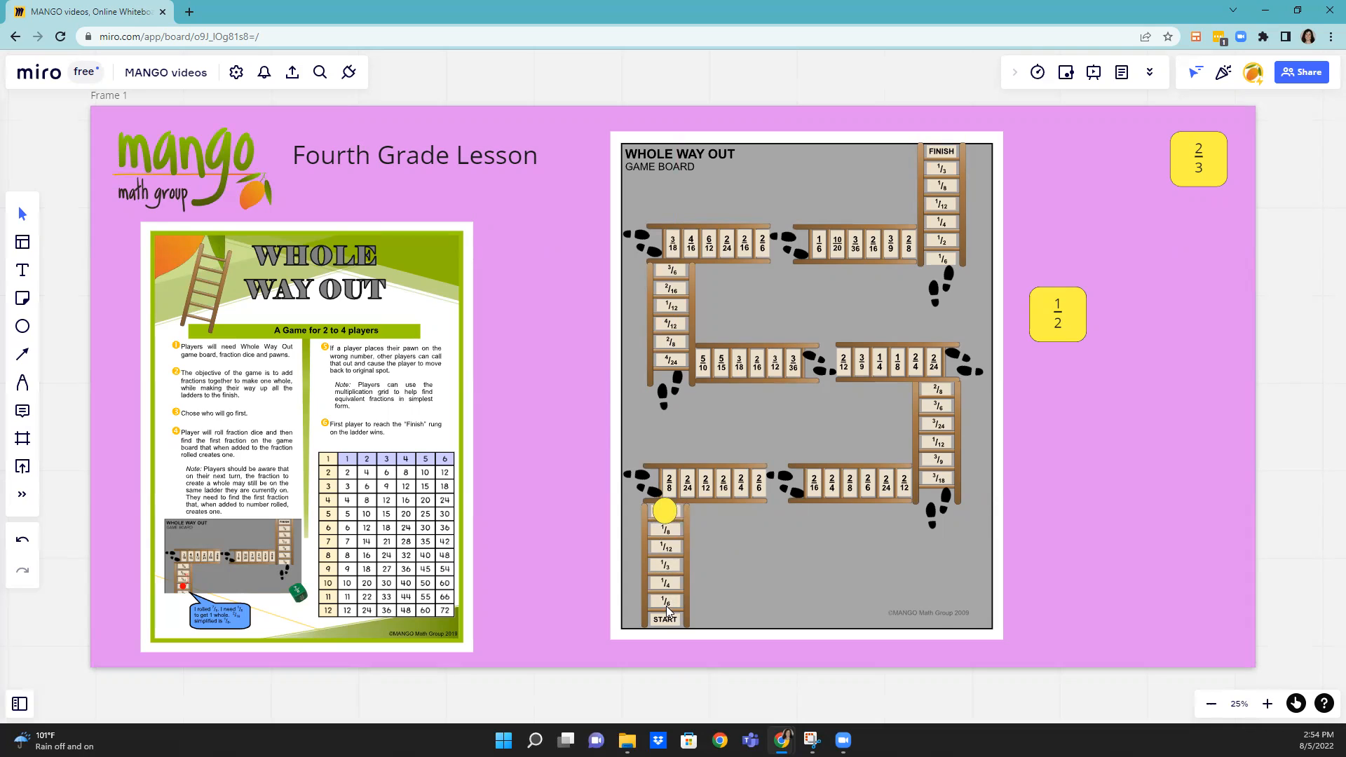
pyautogui.moveTo(743, 552)
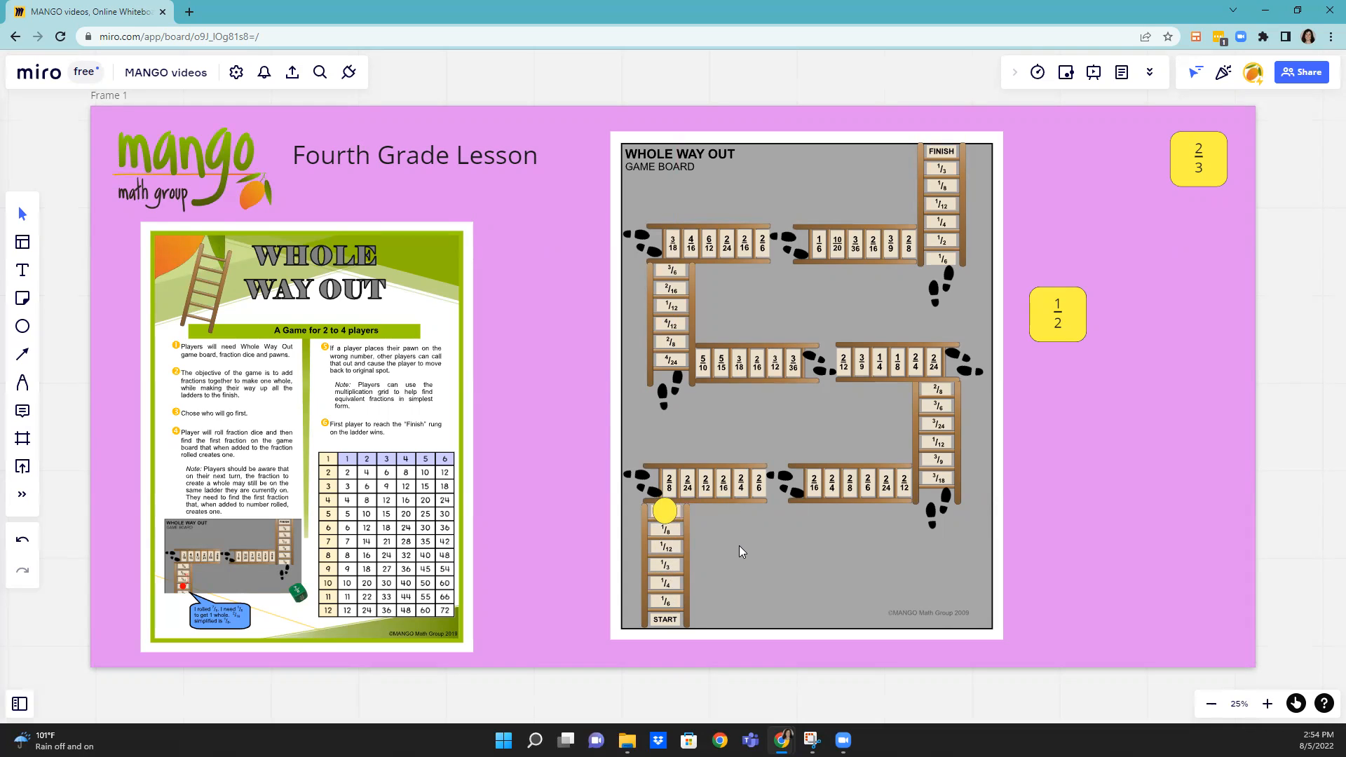
pyautogui.moveTo(941, 454)
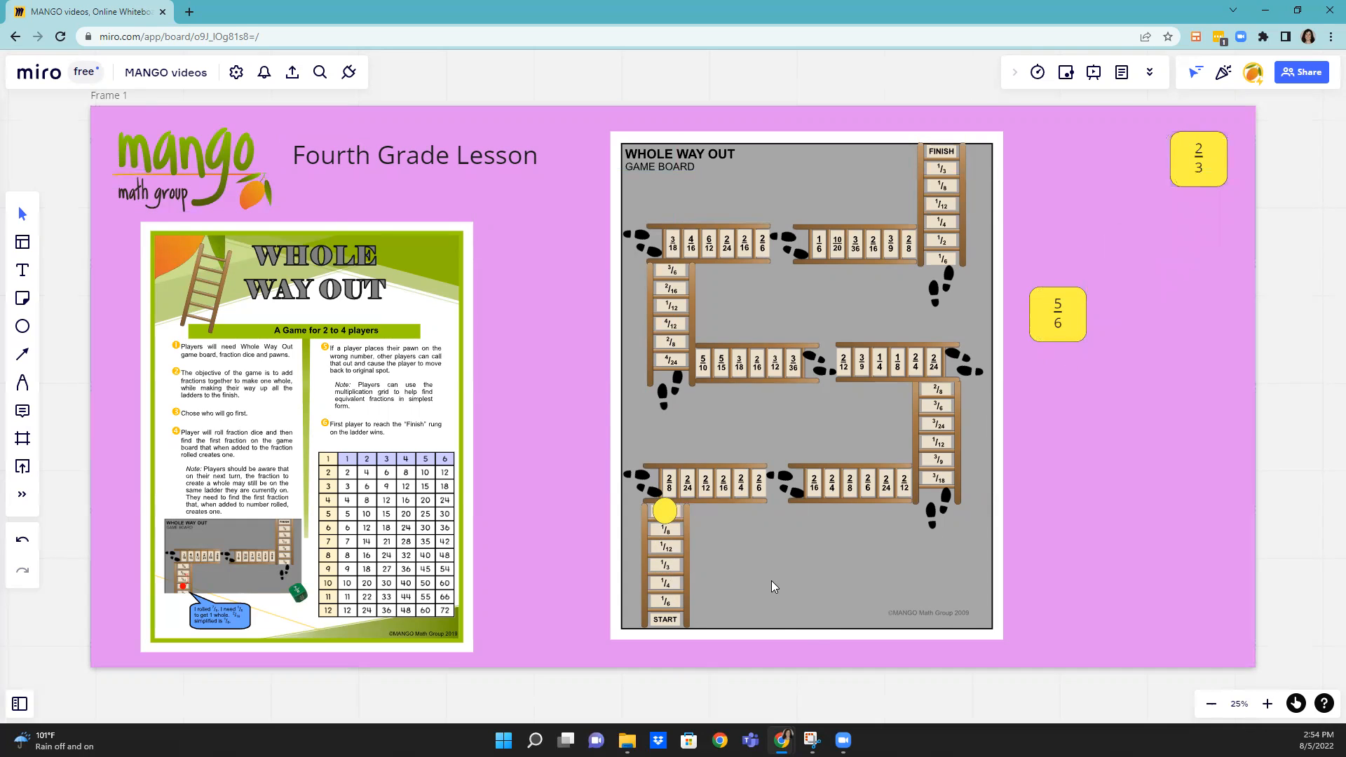
pyautogui.moveTo(765, 498)
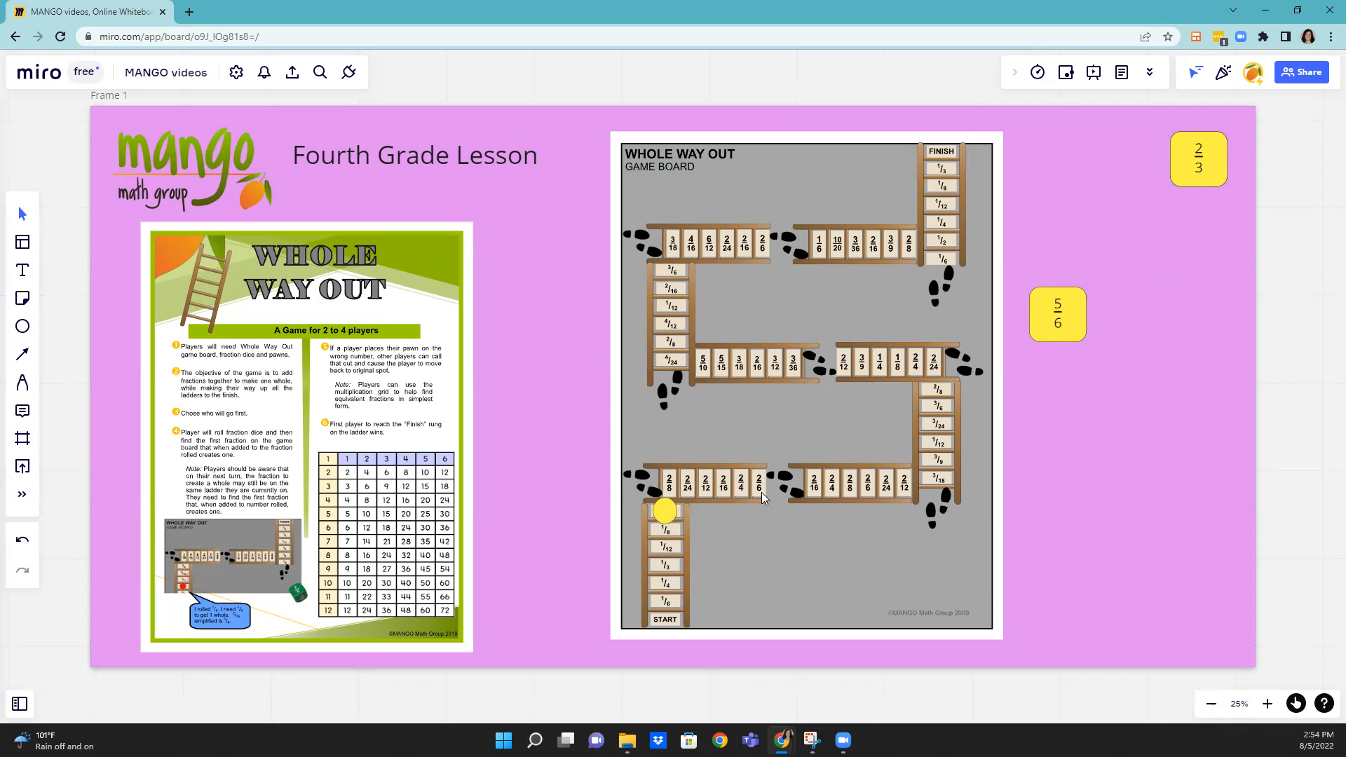
pyautogui.moveTo(753, 489)
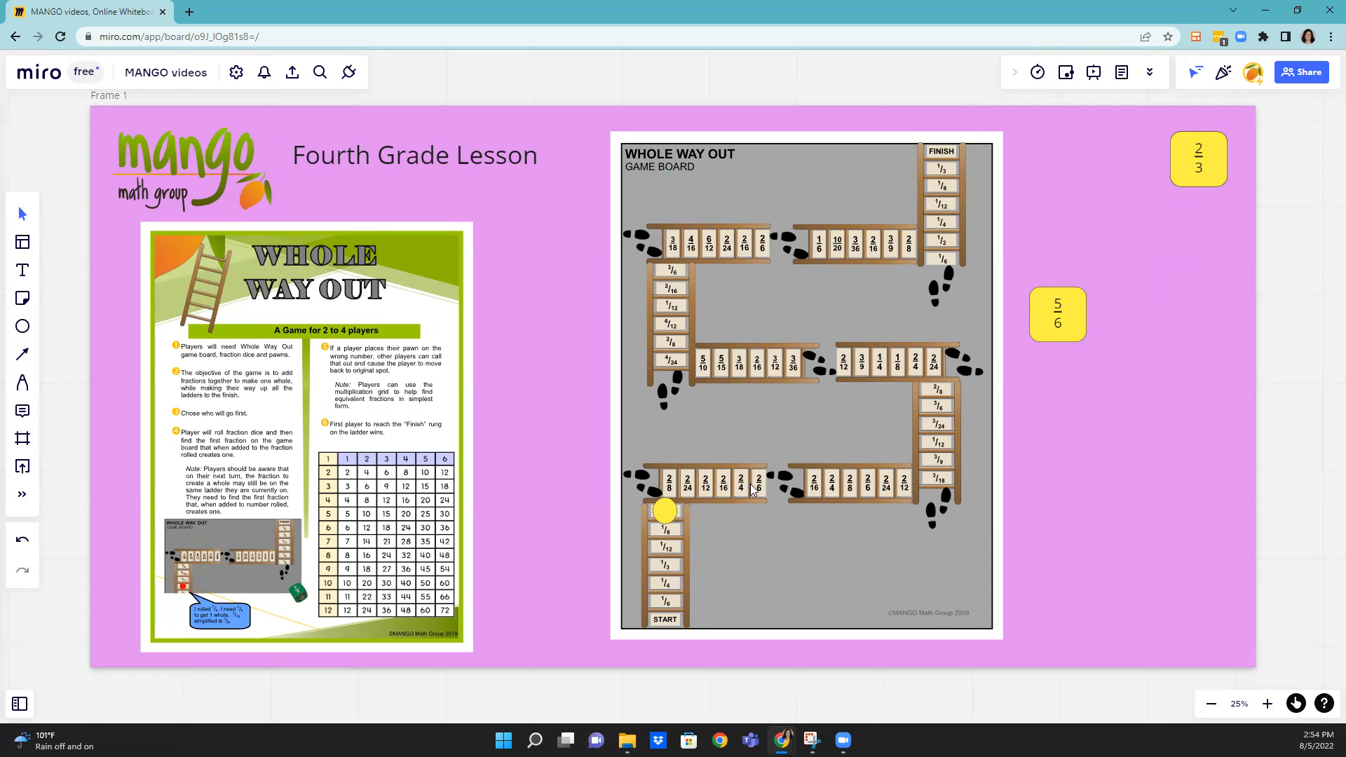
pyautogui.moveTo(766, 493)
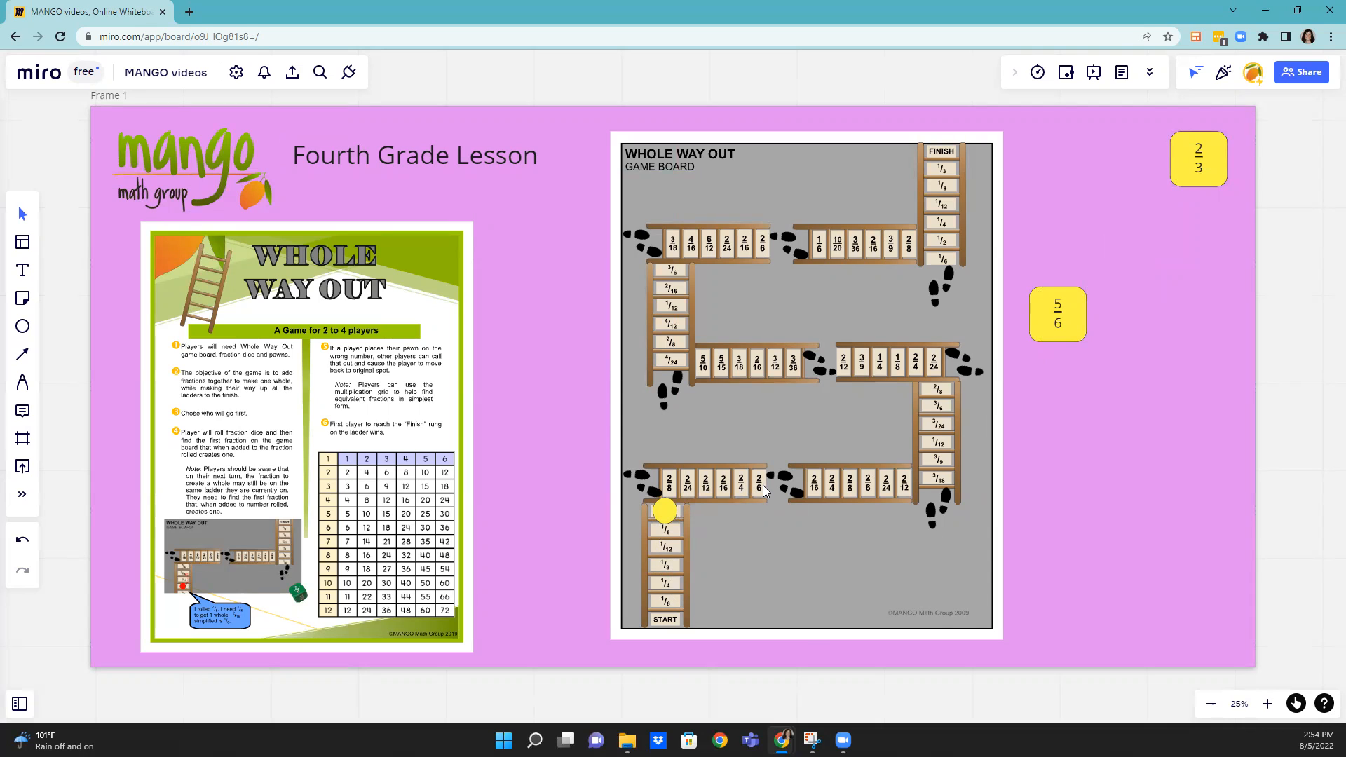
pyautogui.moveTo(1063, 305)
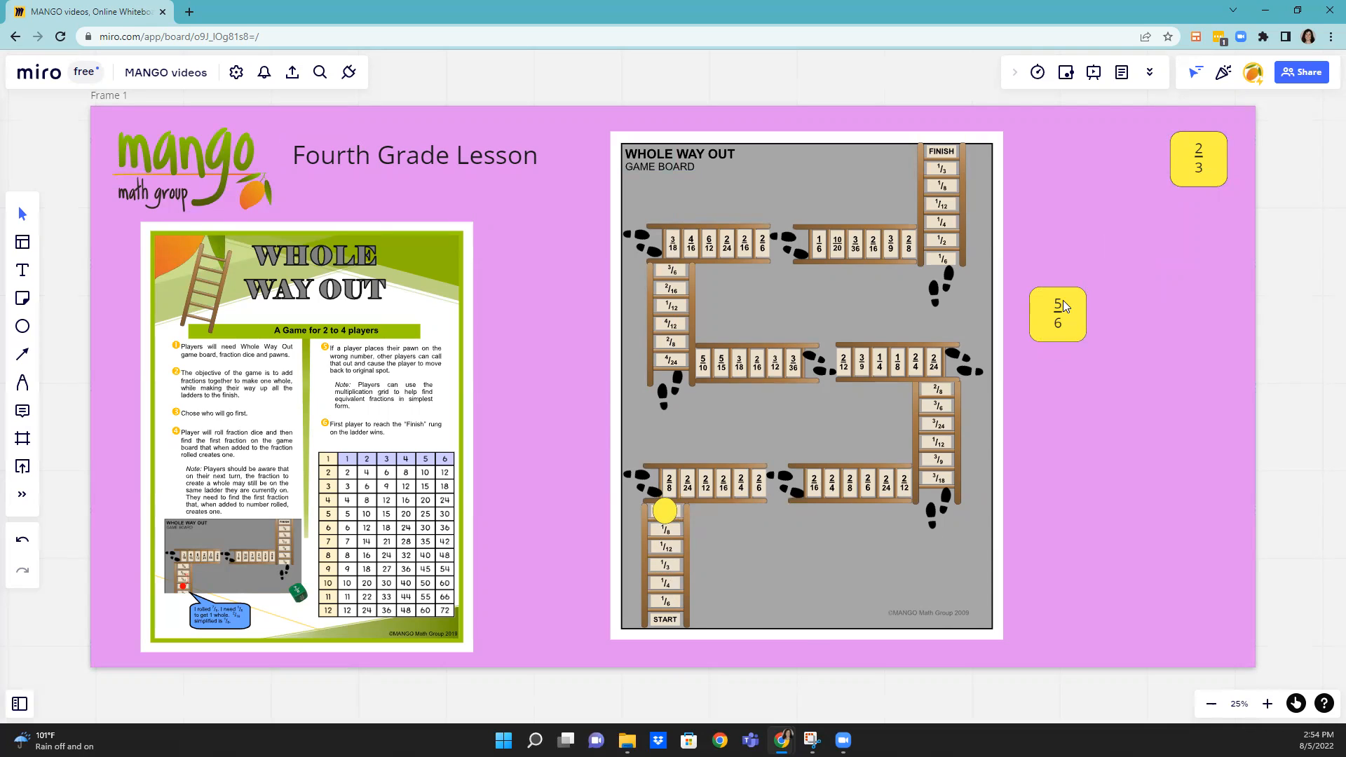
pyautogui.moveTo(1070, 317)
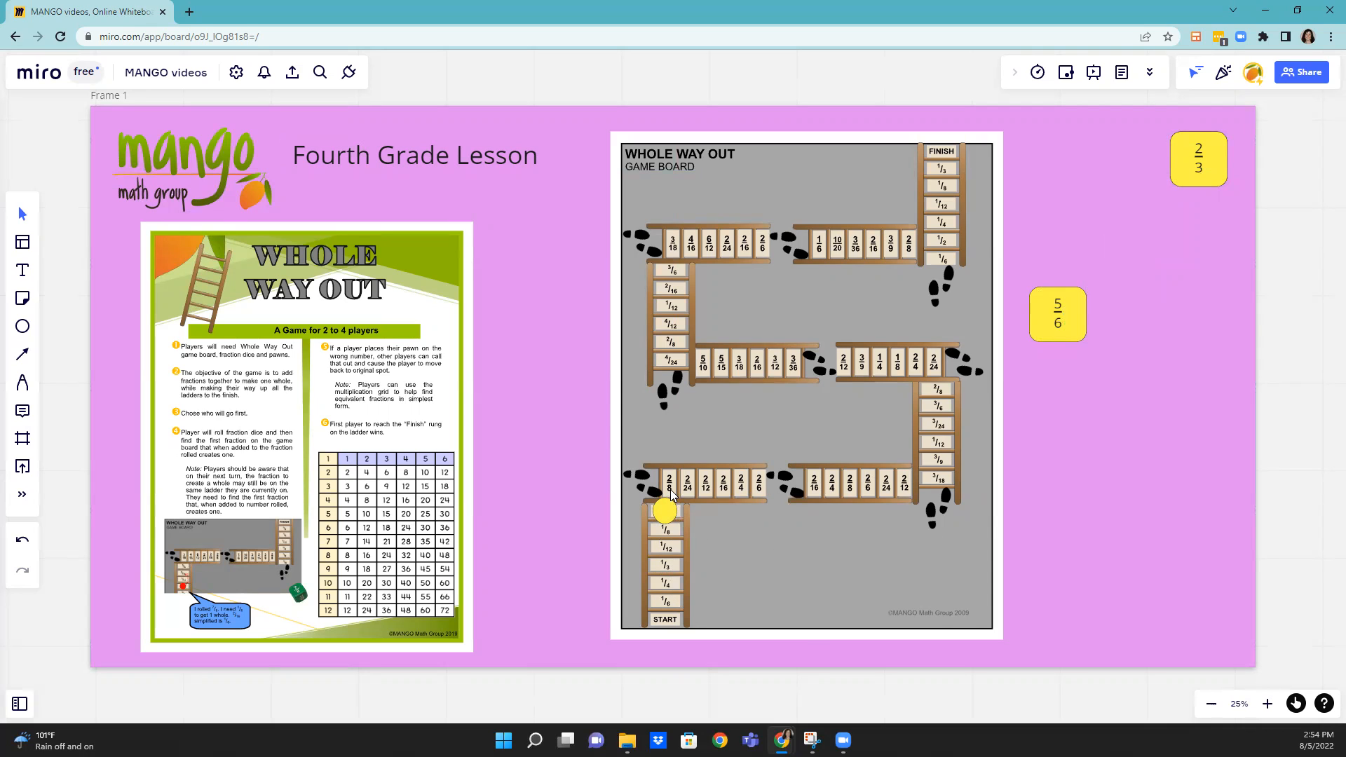
pyautogui.moveTo(760, 489)
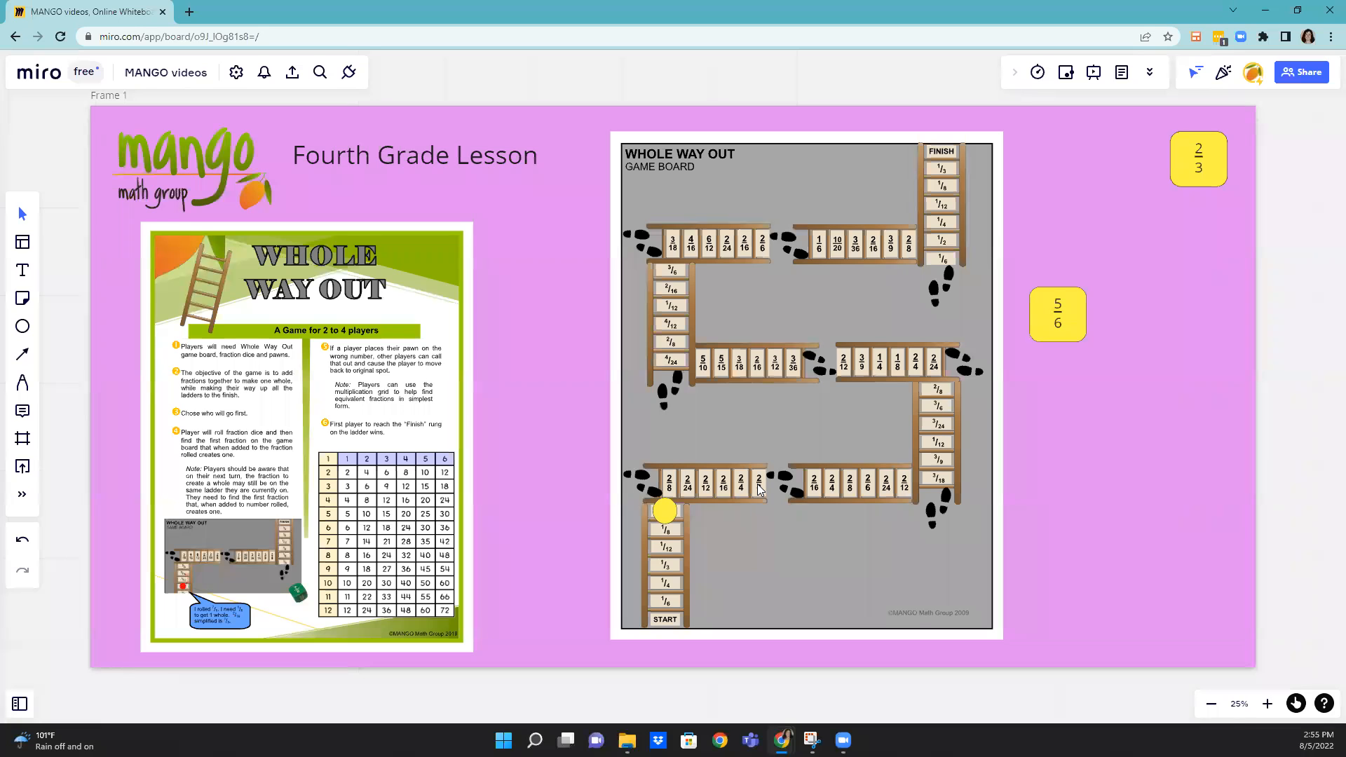
pyautogui.moveTo(1064, 325)
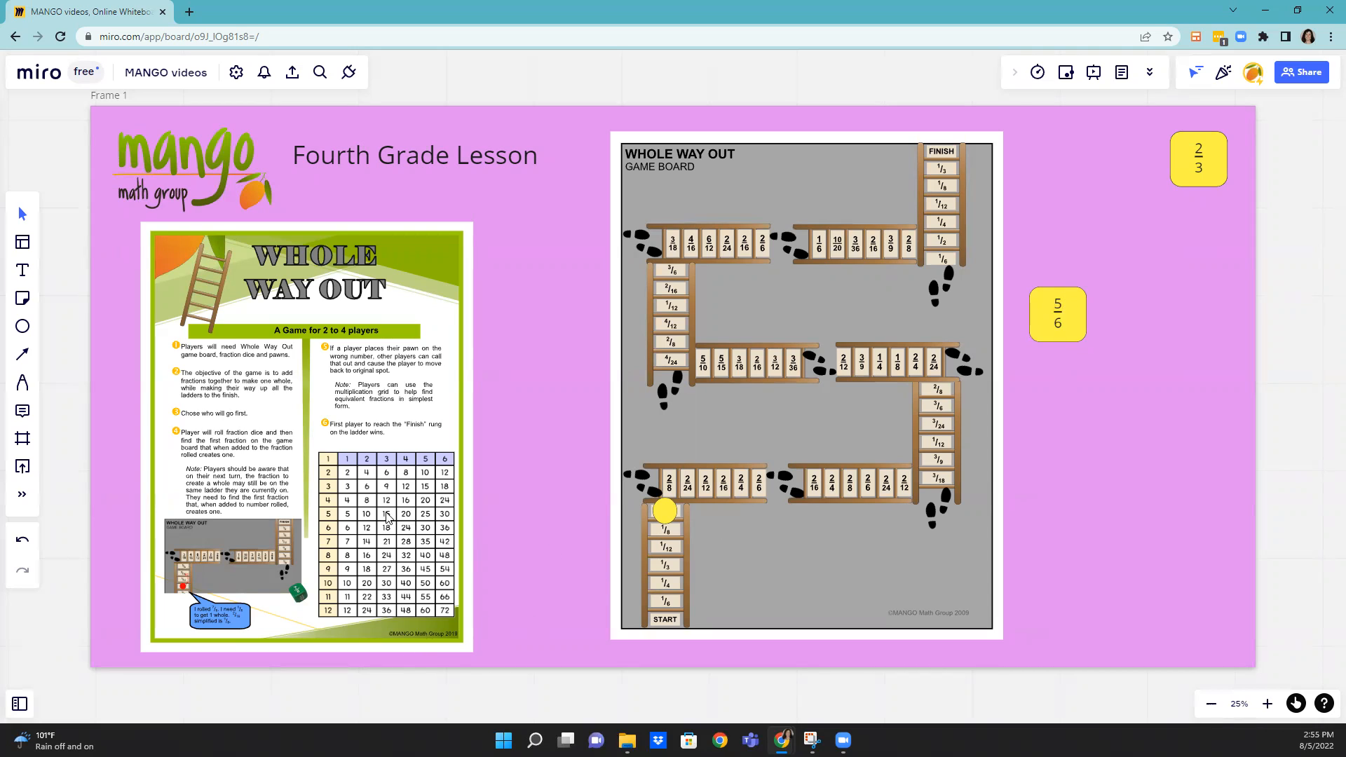
pyautogui.moveTo(404, 472)
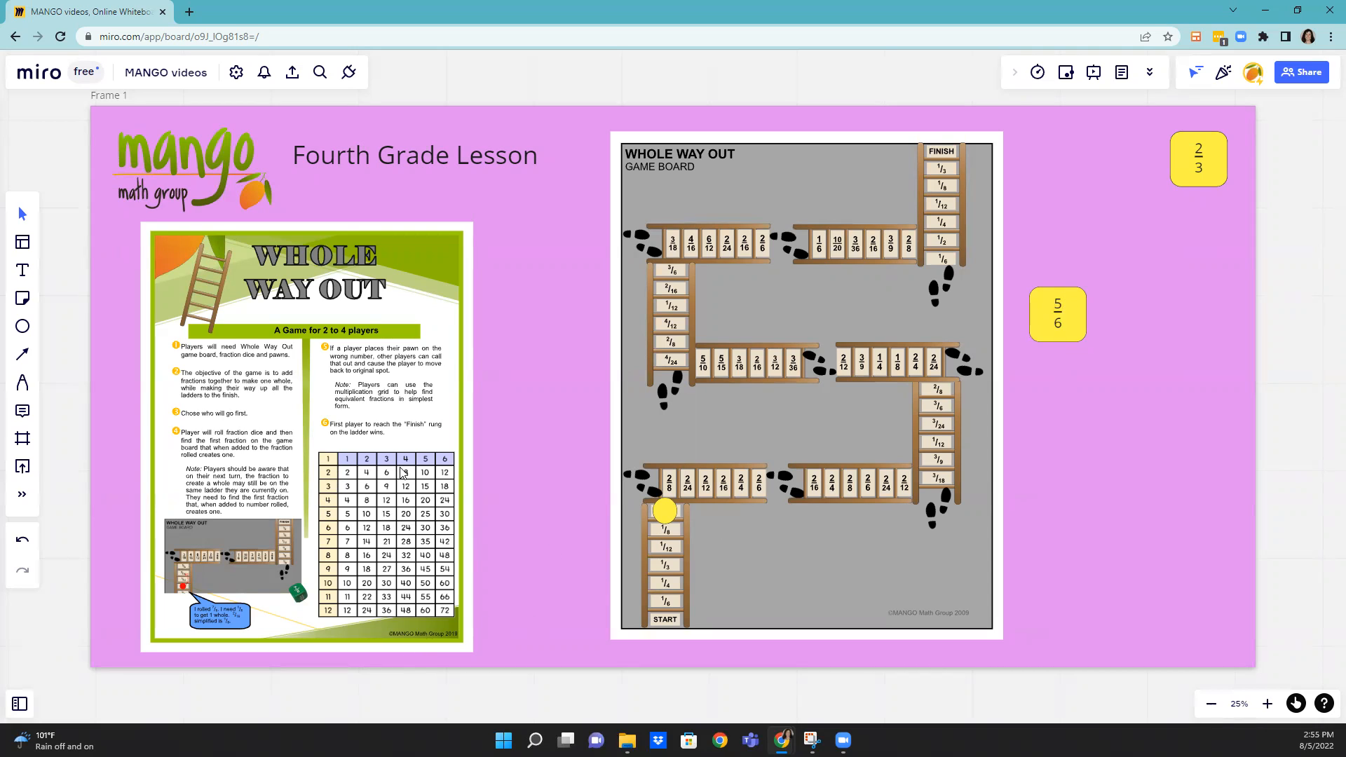
pyautogui.moveTo(356, 610)
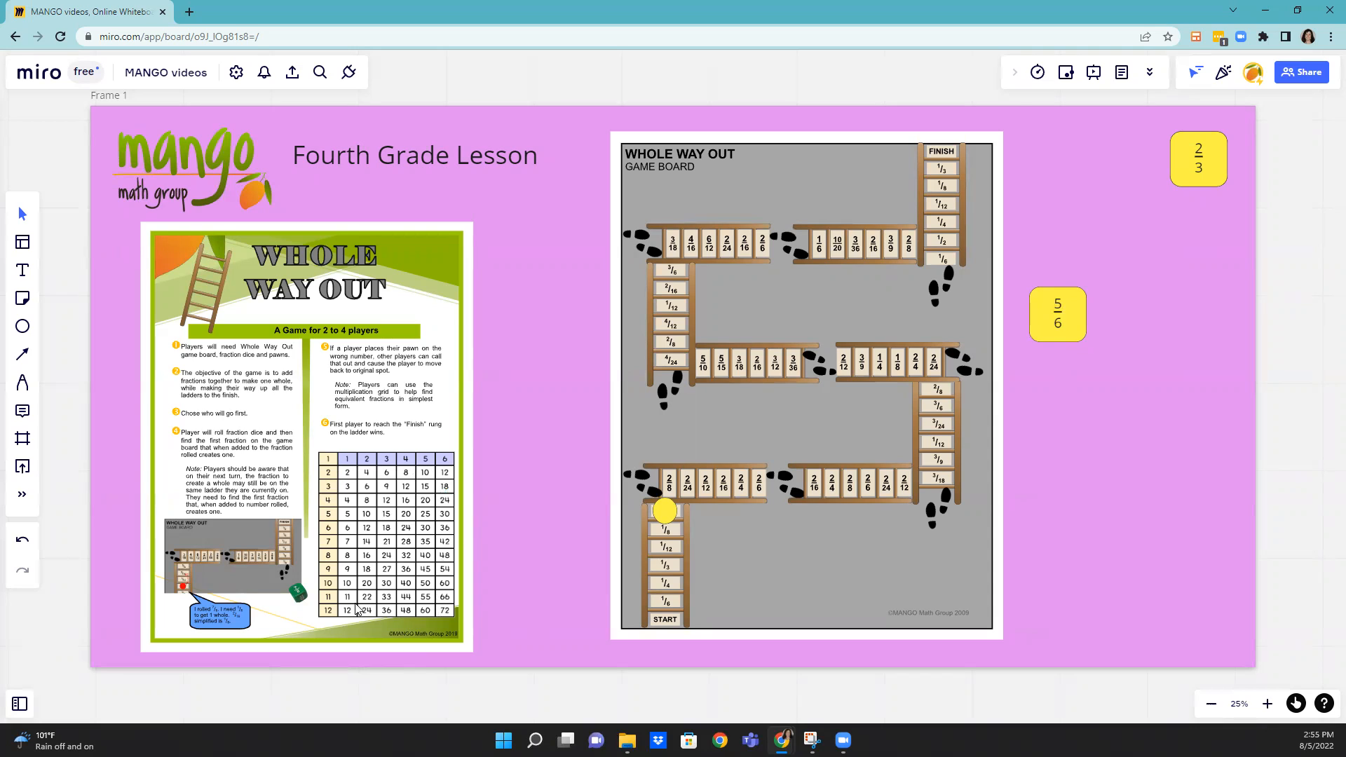
pyautogui.moveTo(328, 467)
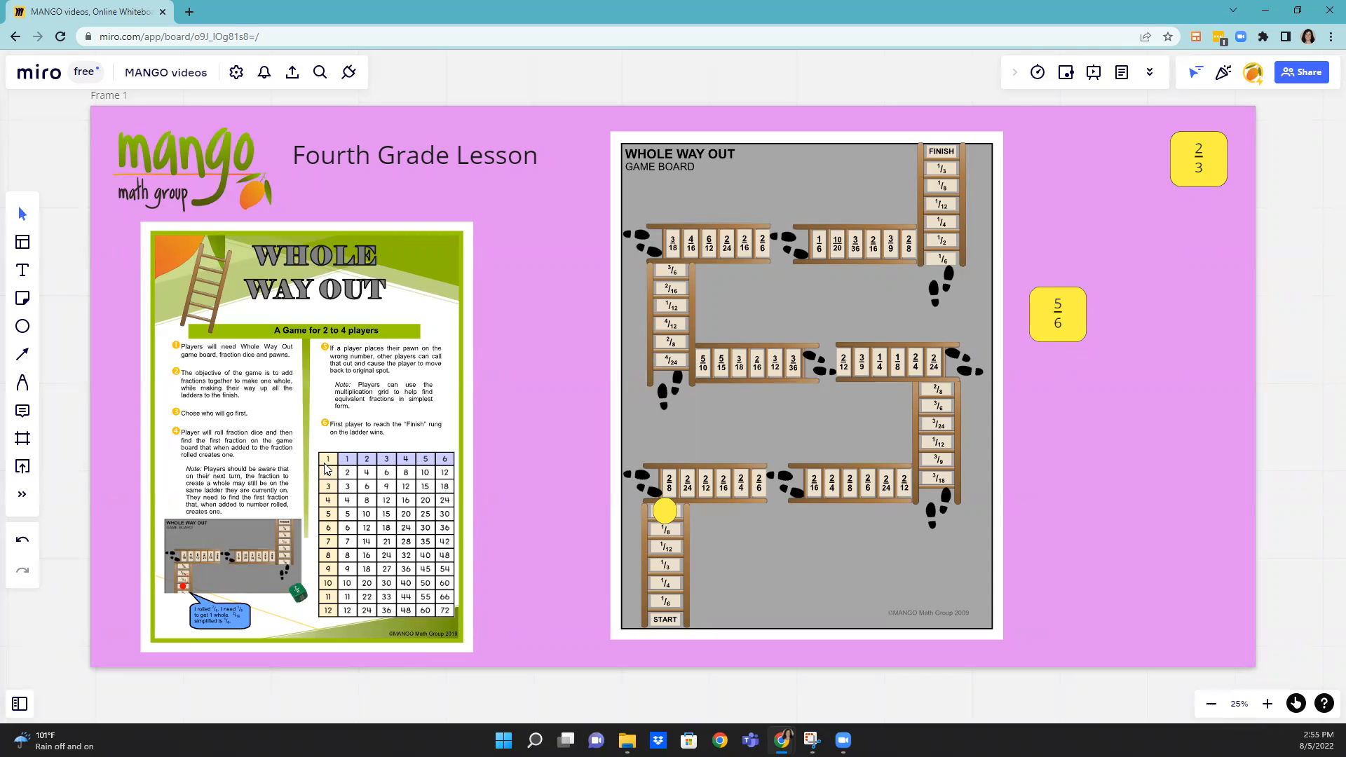
pyautogui.moveTo(161, 480)
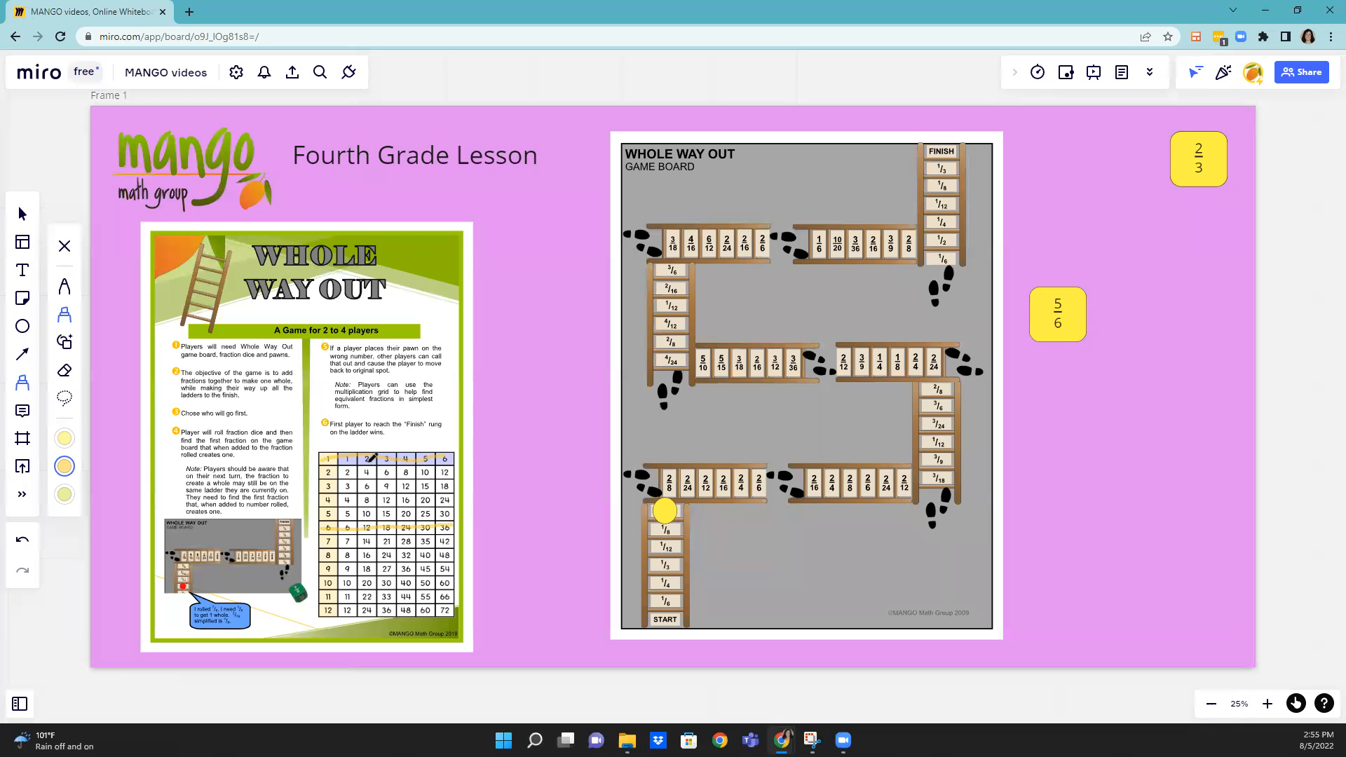
pyautogui.moveTo(392, 506)
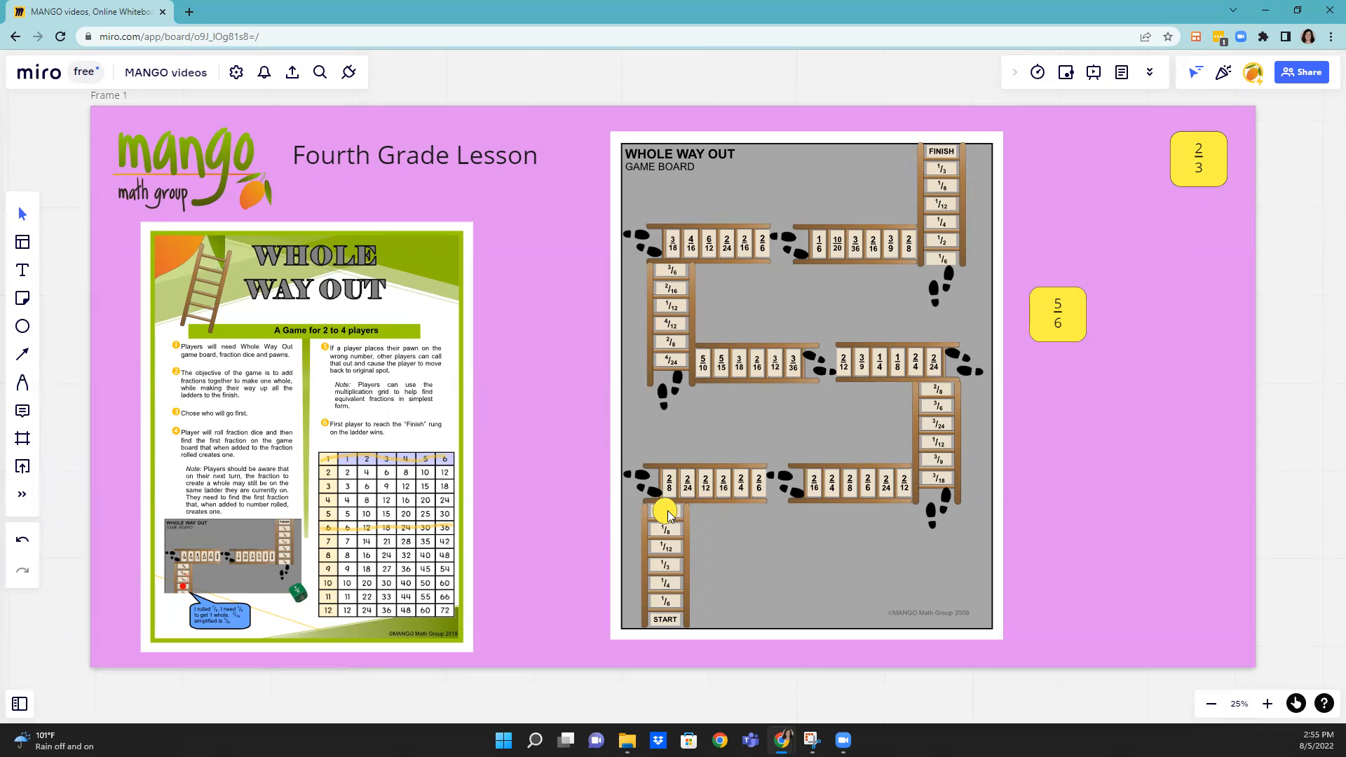
# - Move the yellow pawn off the first ladder onto the 2/12 rung, then deselect it
pyautogui.click(665, 510)
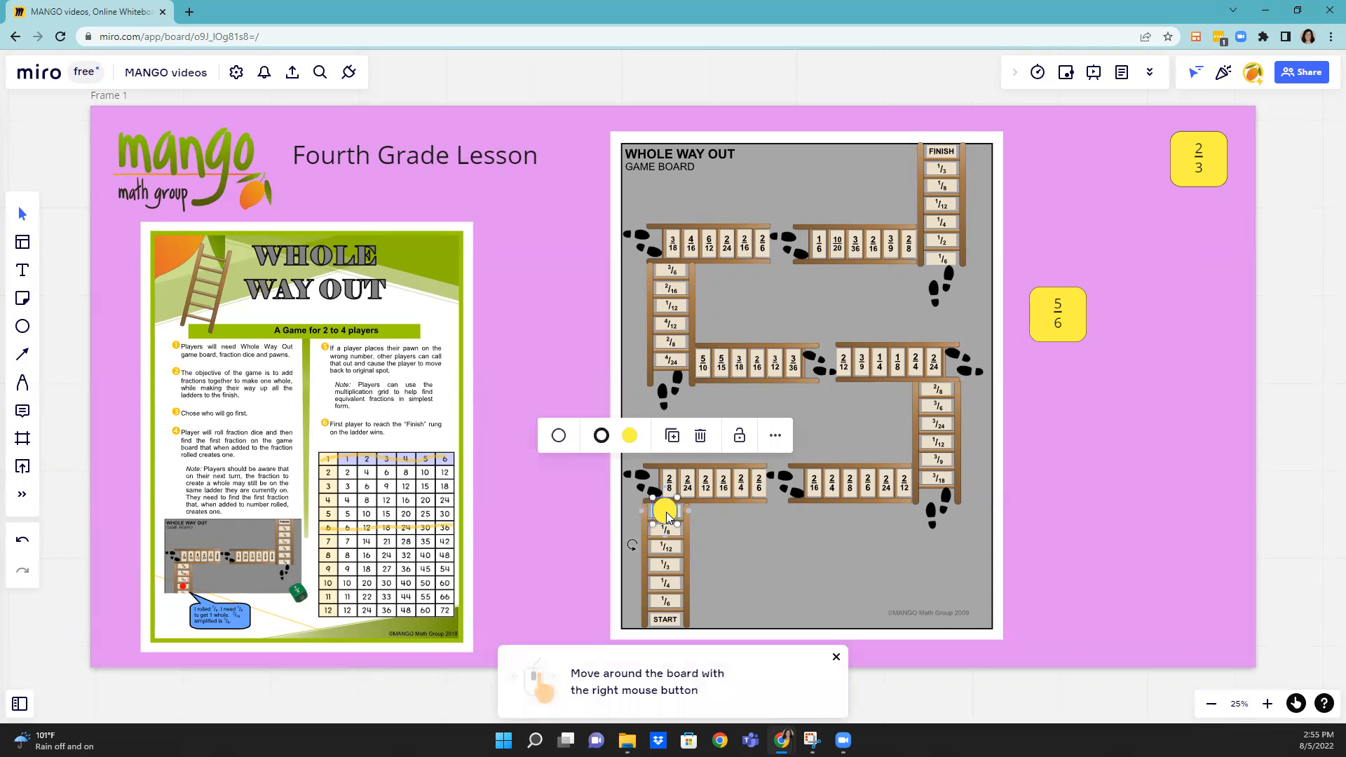
pyautogui.moveTo(668, 512); pyautogui.dragTo(705, 485)
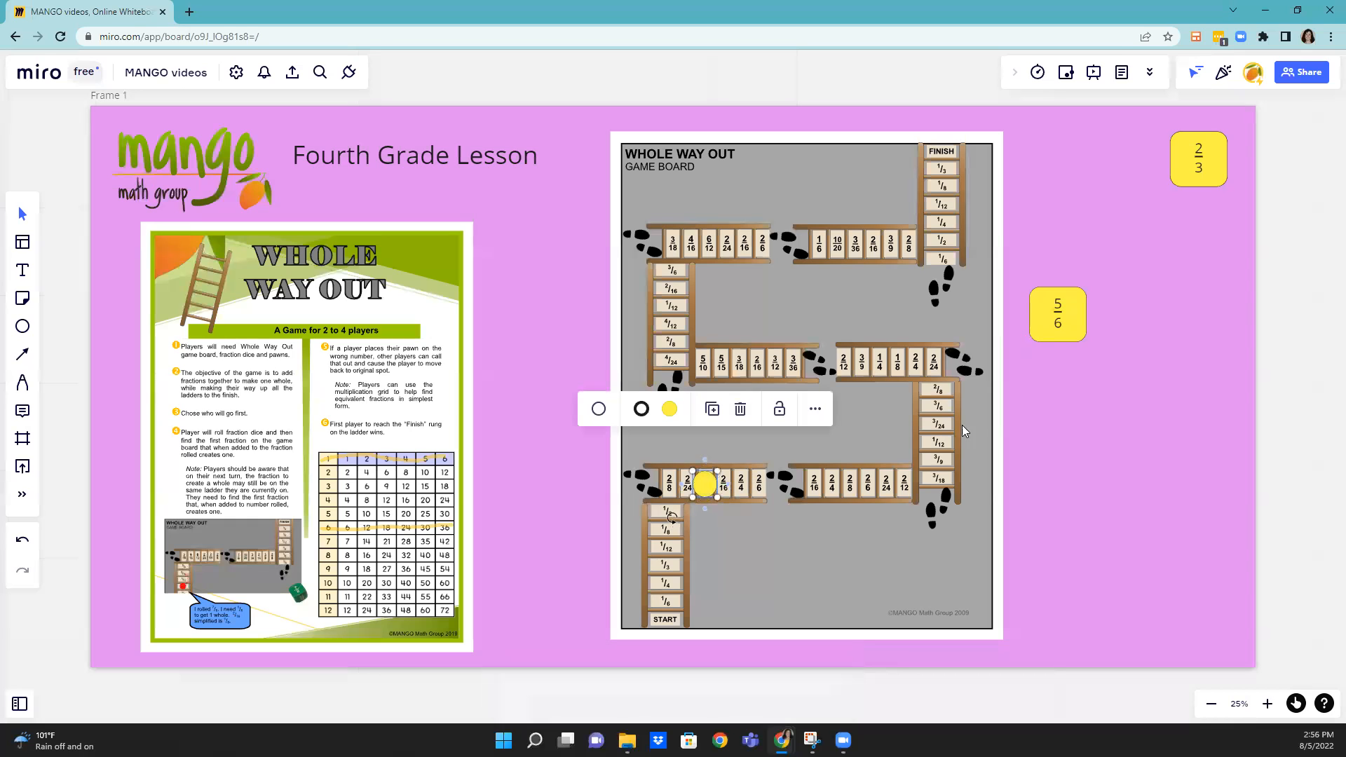
pyautogui.moveTo(1065, 302)
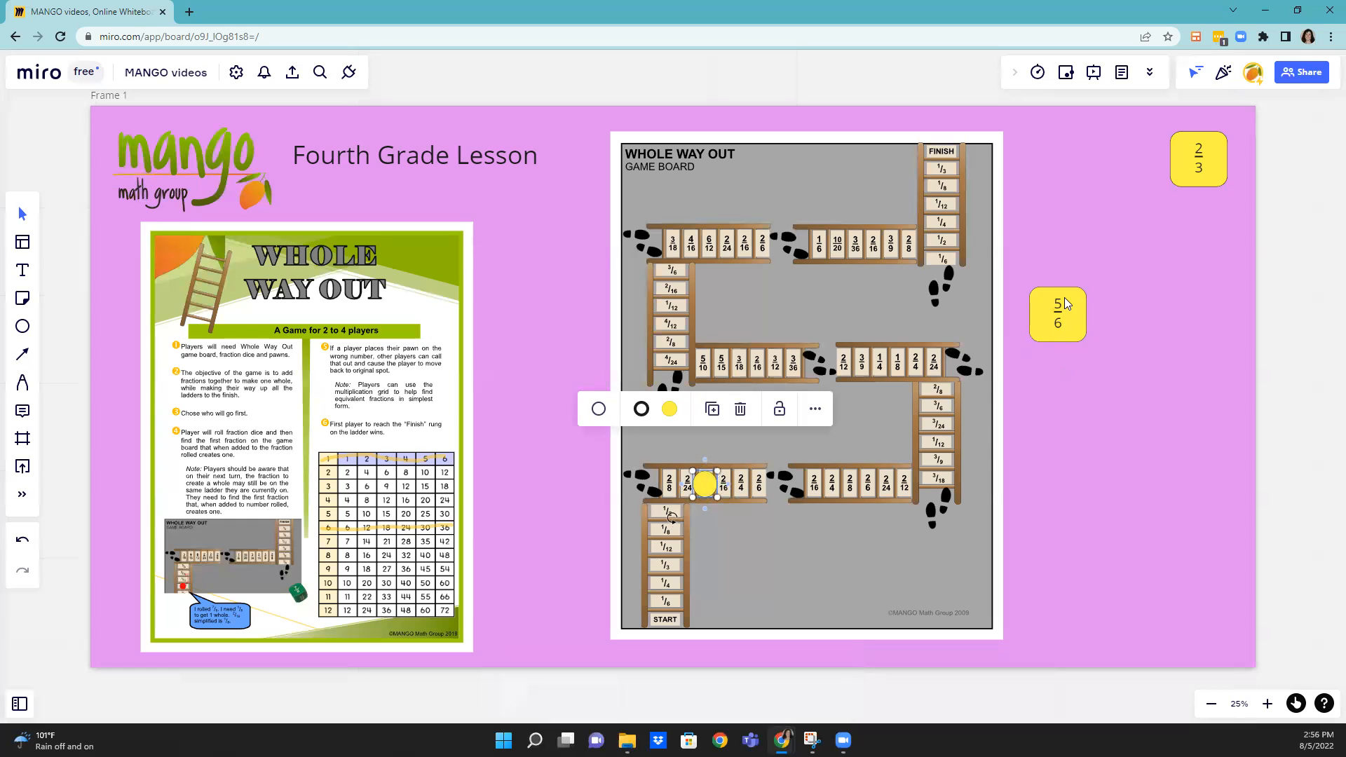
pyautogui.click(1046, 572)
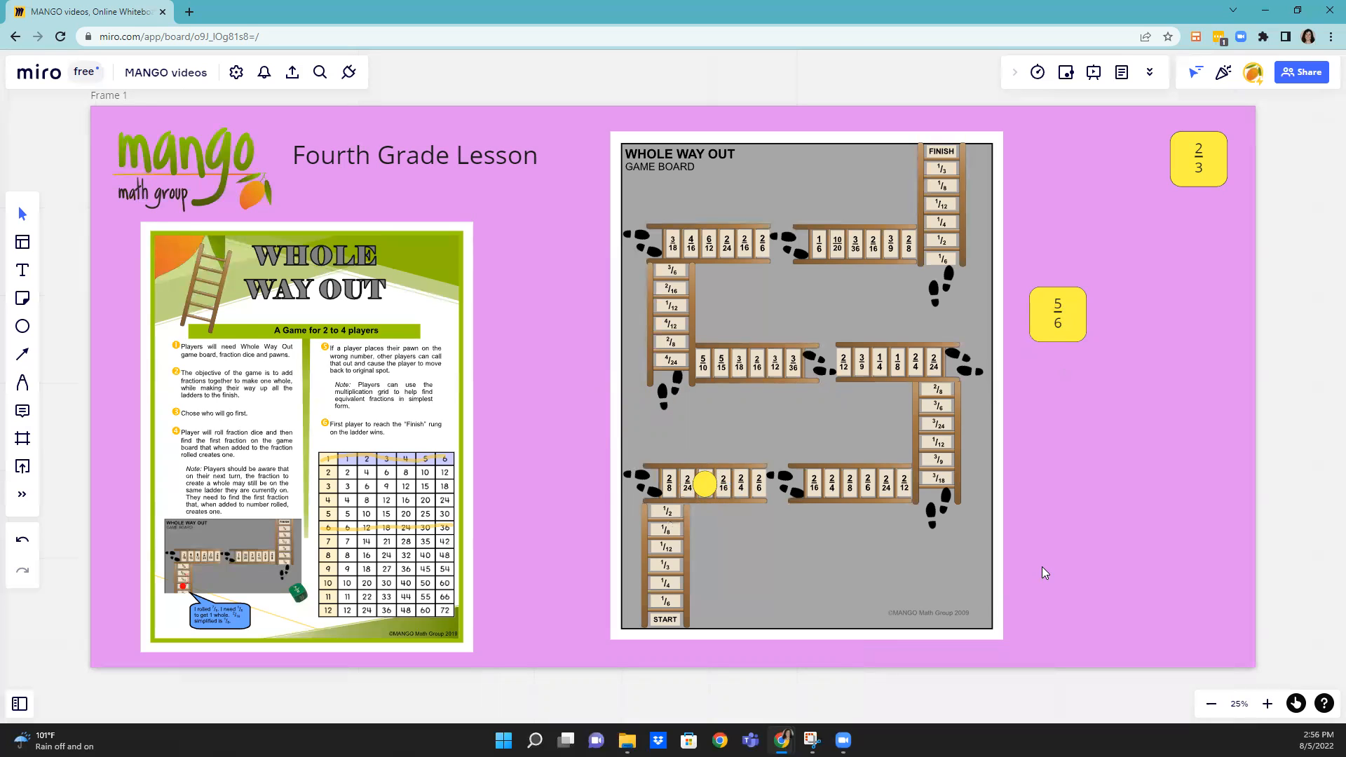
pyautogui.moveTo(711, 505)
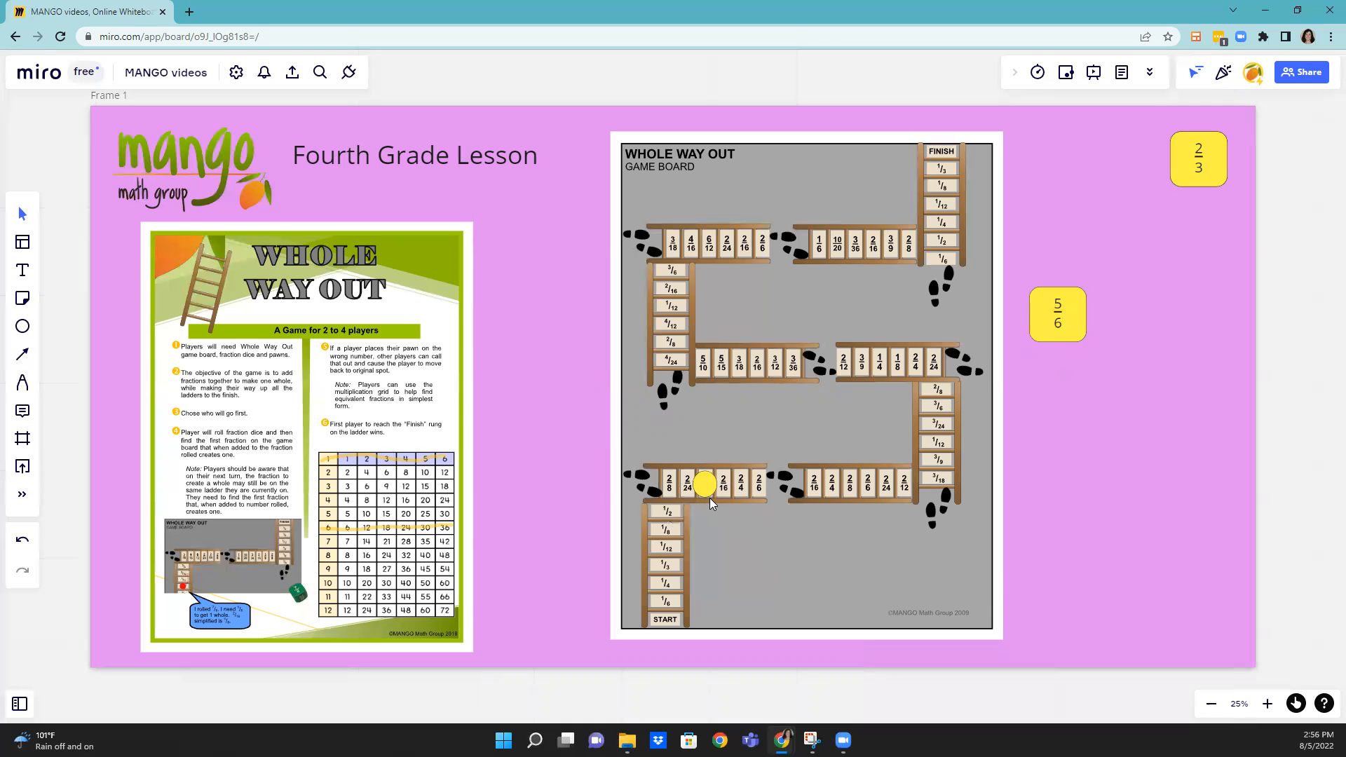
pyautogui.moveTo(955, 455)
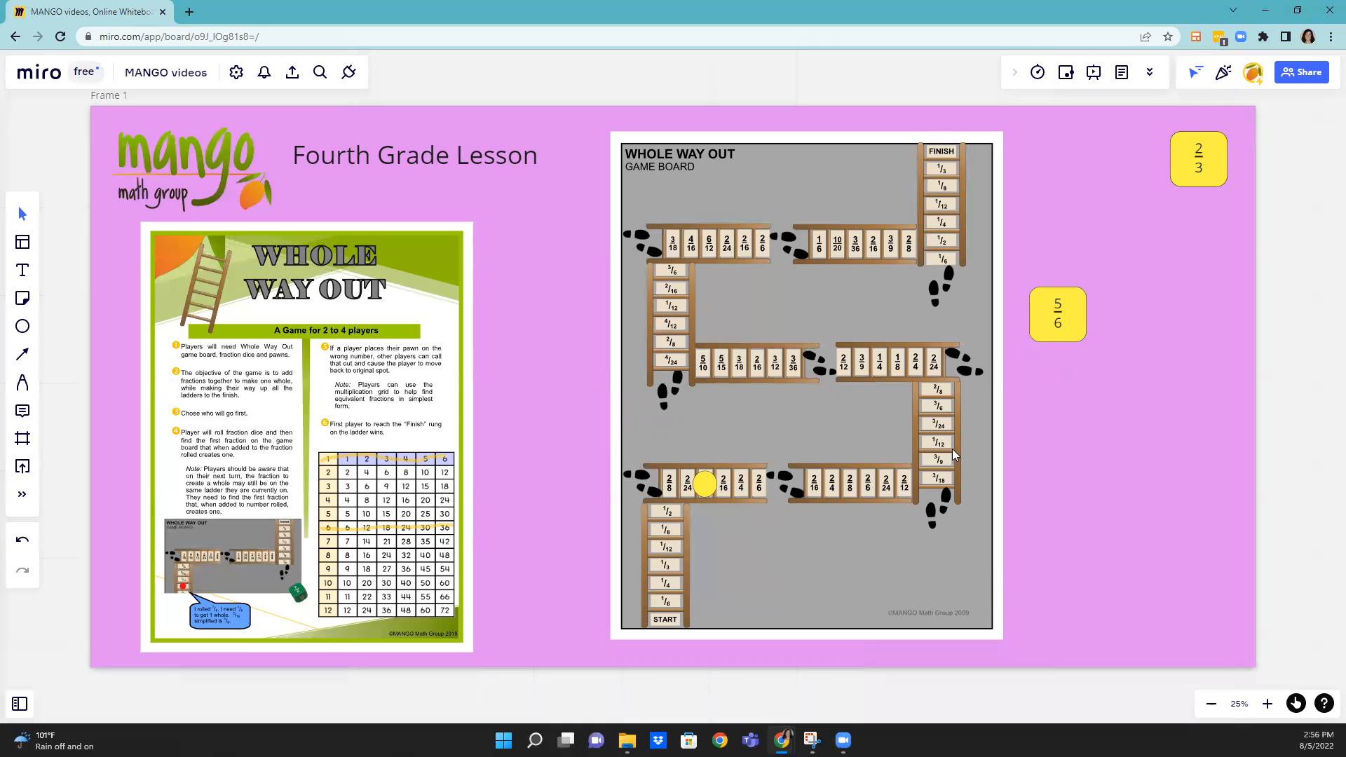
pyautogui.moveTo(958, 142)
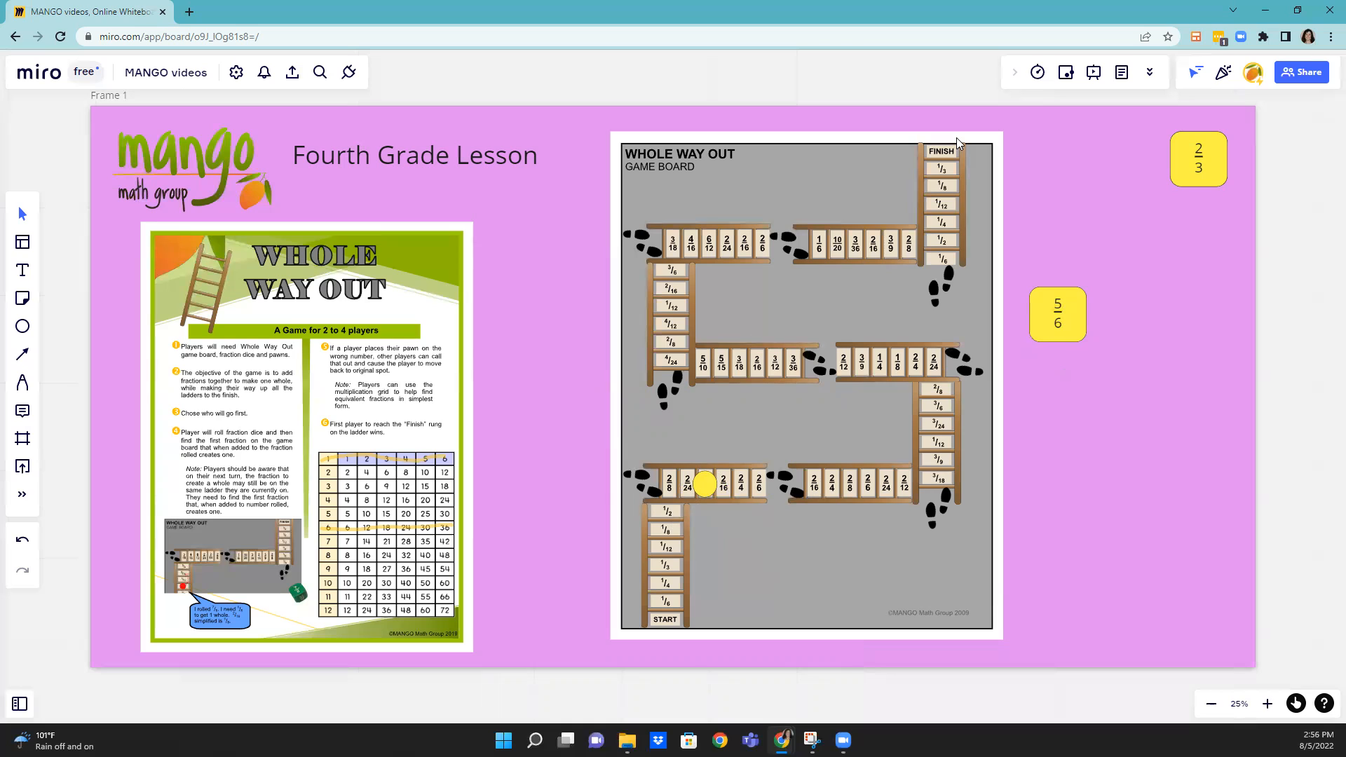
pyautogui.moveTo(1084, 551)
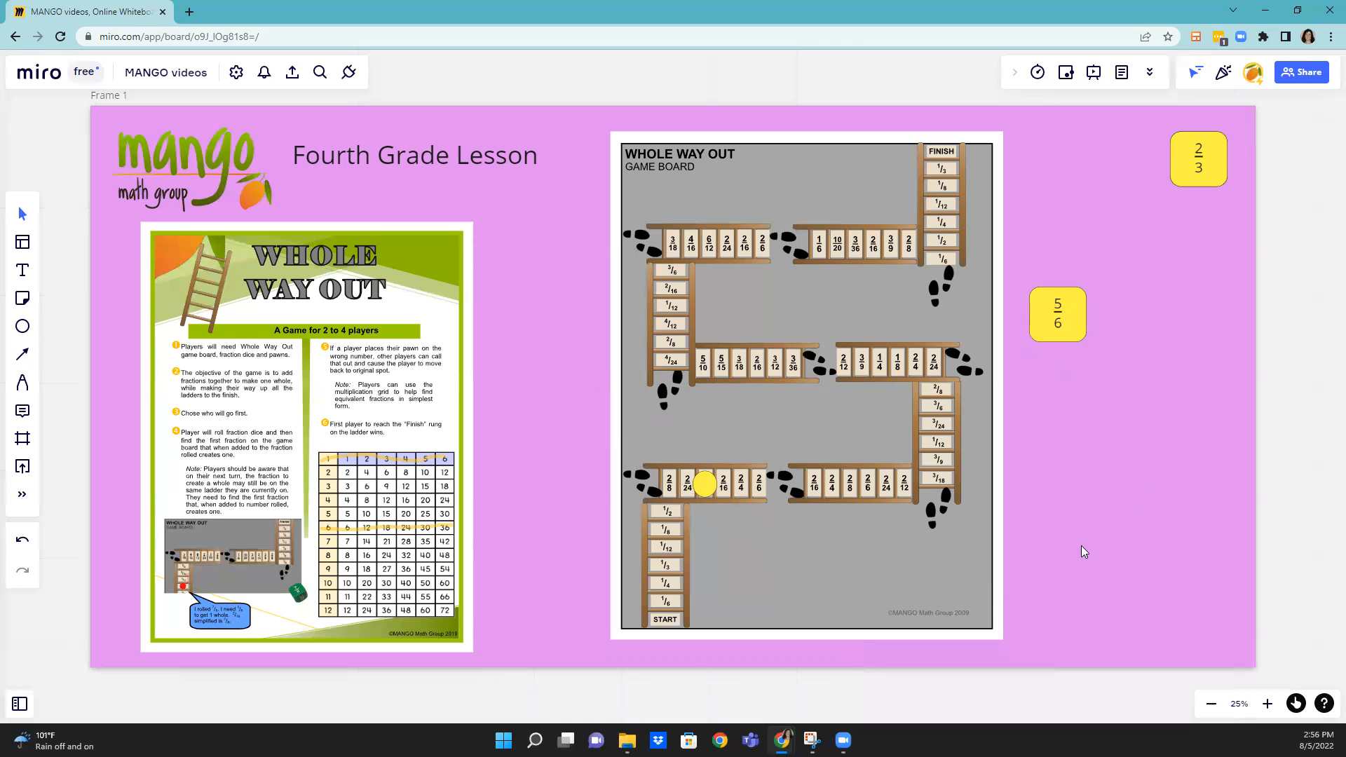
pyautogui.moveTo(835, 495)
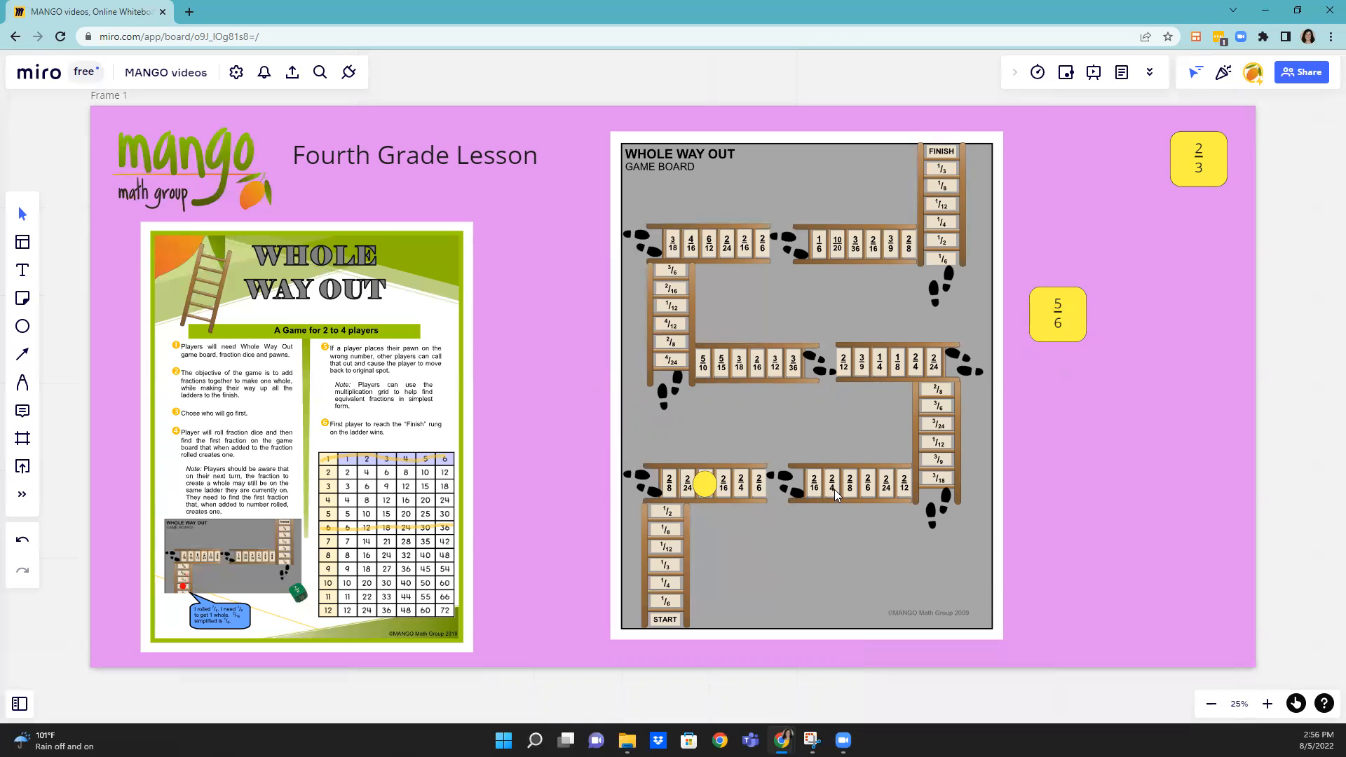
pyautogui.moveTo(1109, 508)
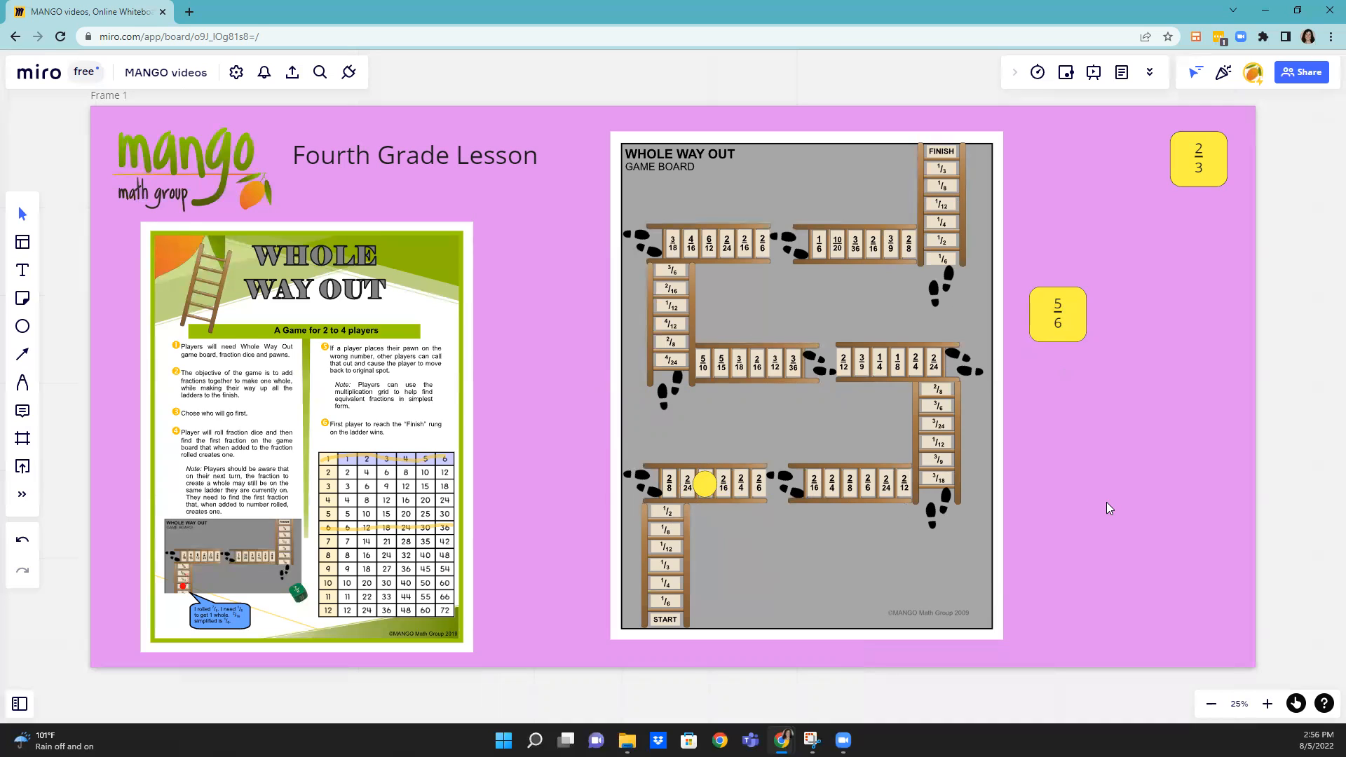
pyautogui.moveTo(382, 617)
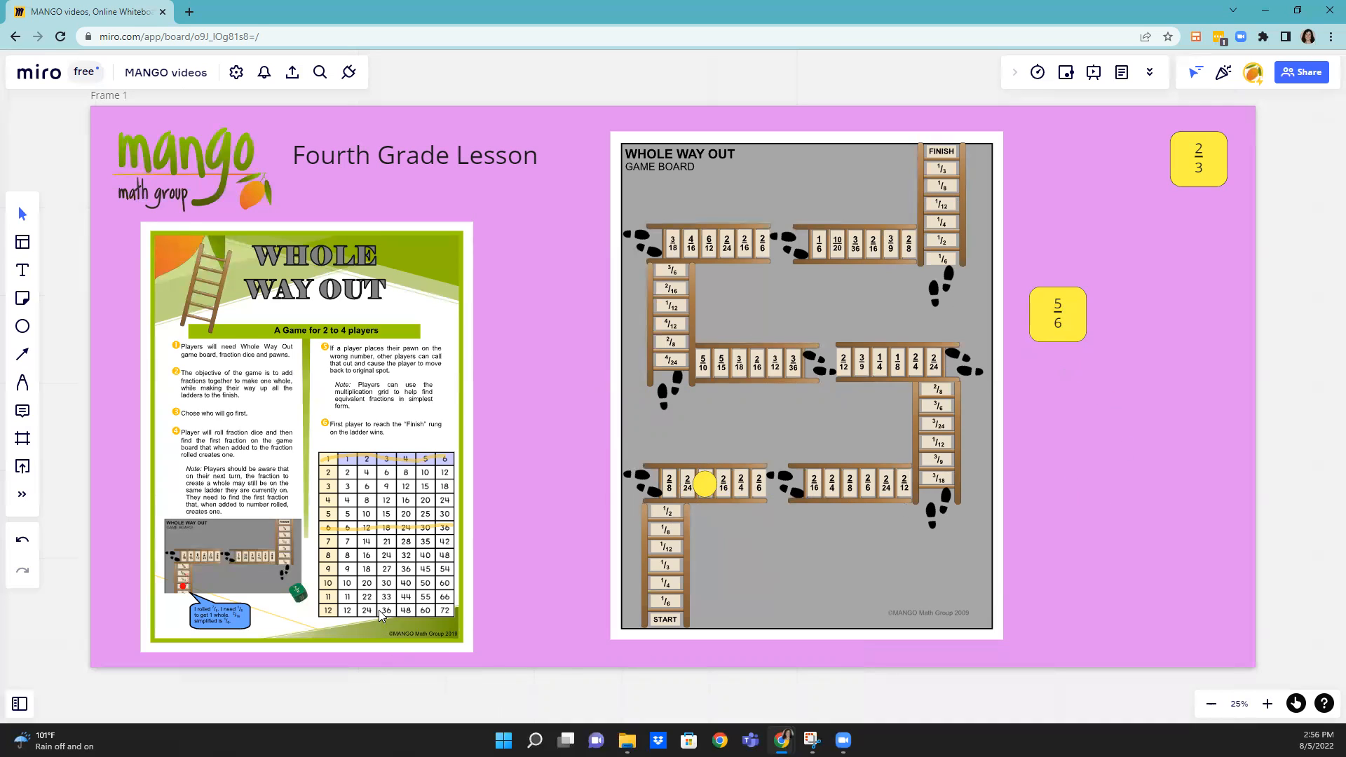
pyautogui.moveTo(400, 500)
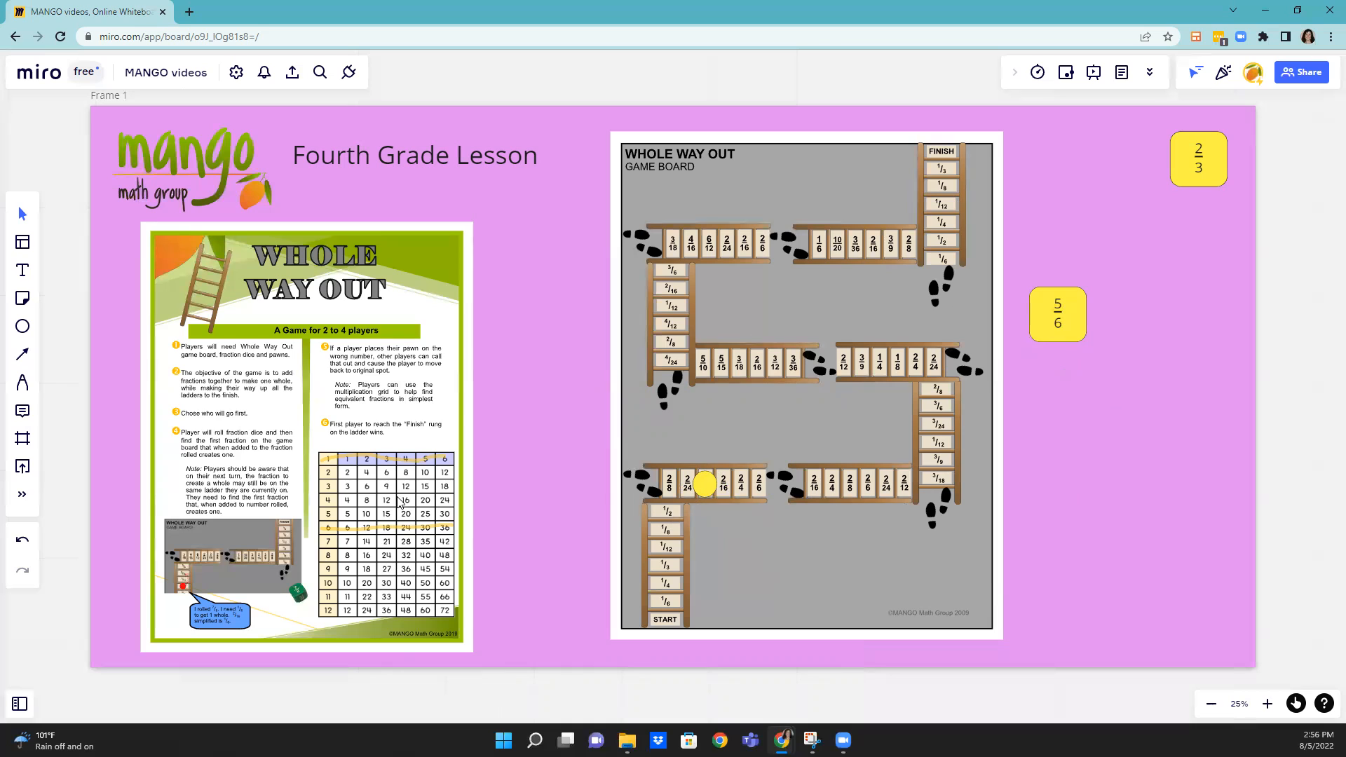